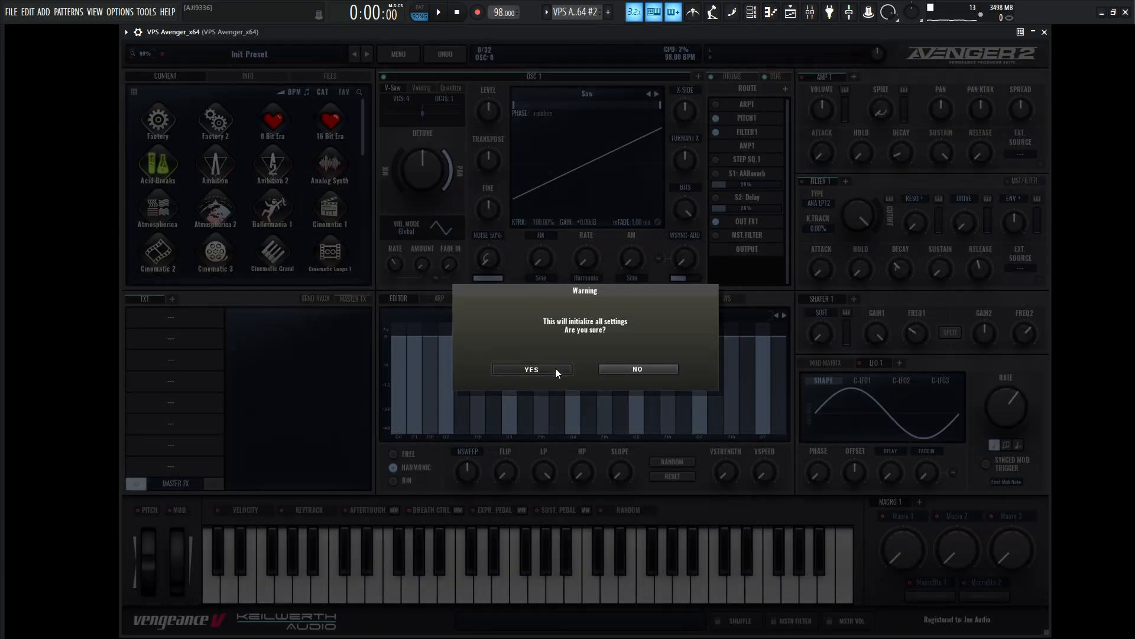
Step: Initialize the patch, quantize oscillator 1 to 3 Minor, and set LFO 1 pitch modulation to 30
{"action": "left_click", "coordinate": [531, 369]}
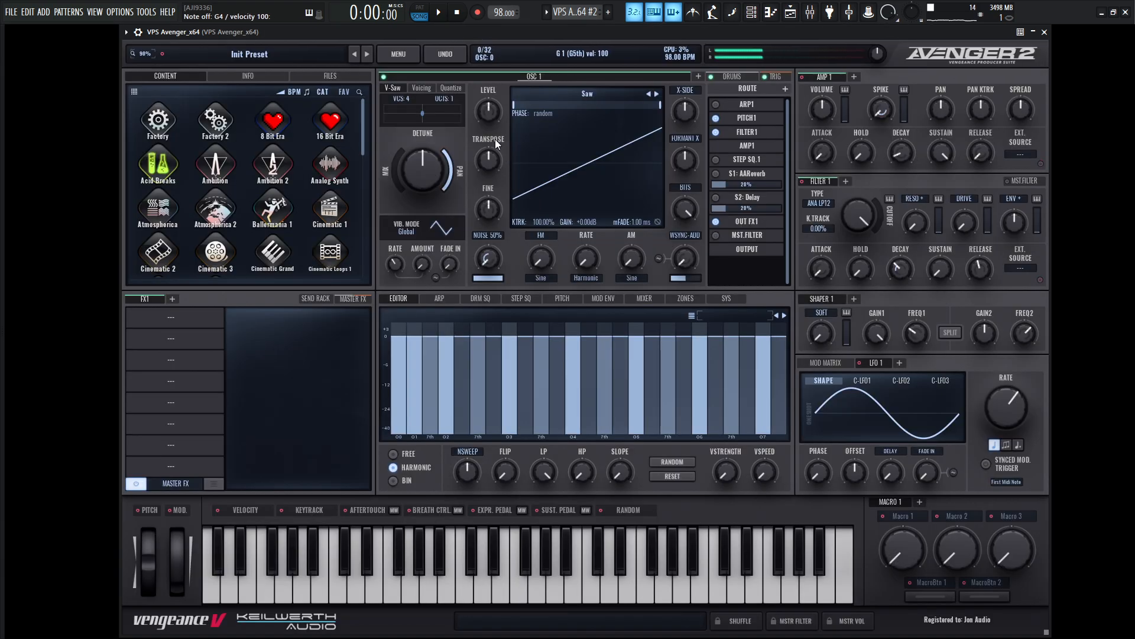
{"action": "left_click", "coordinate": [421, 97]}
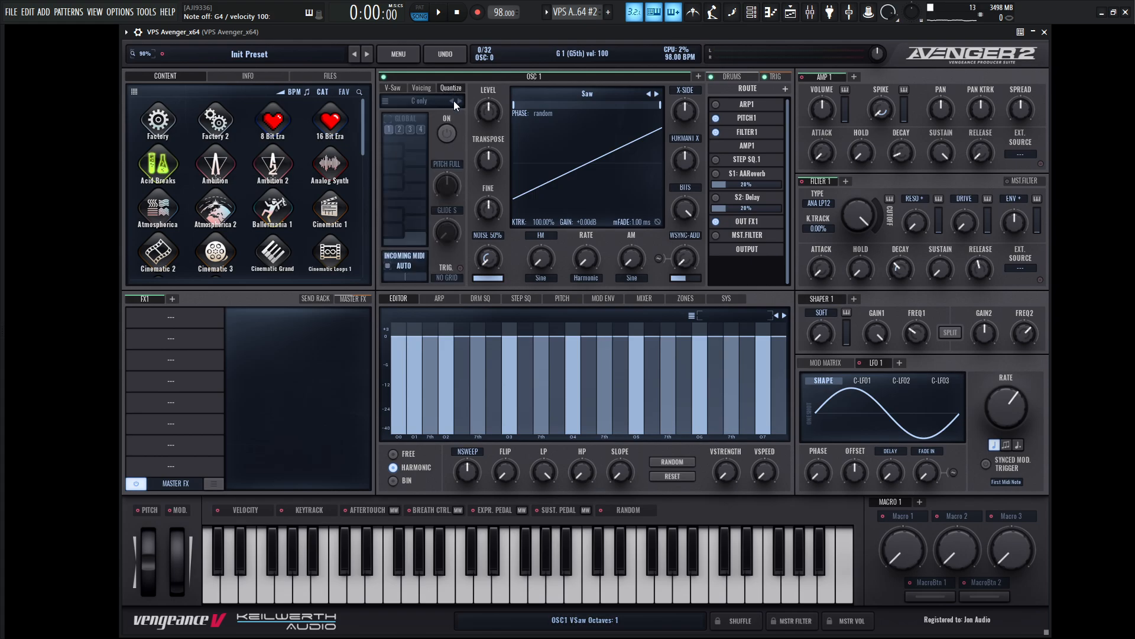
{"action": "left_click", "coordinate": [446, 133]}
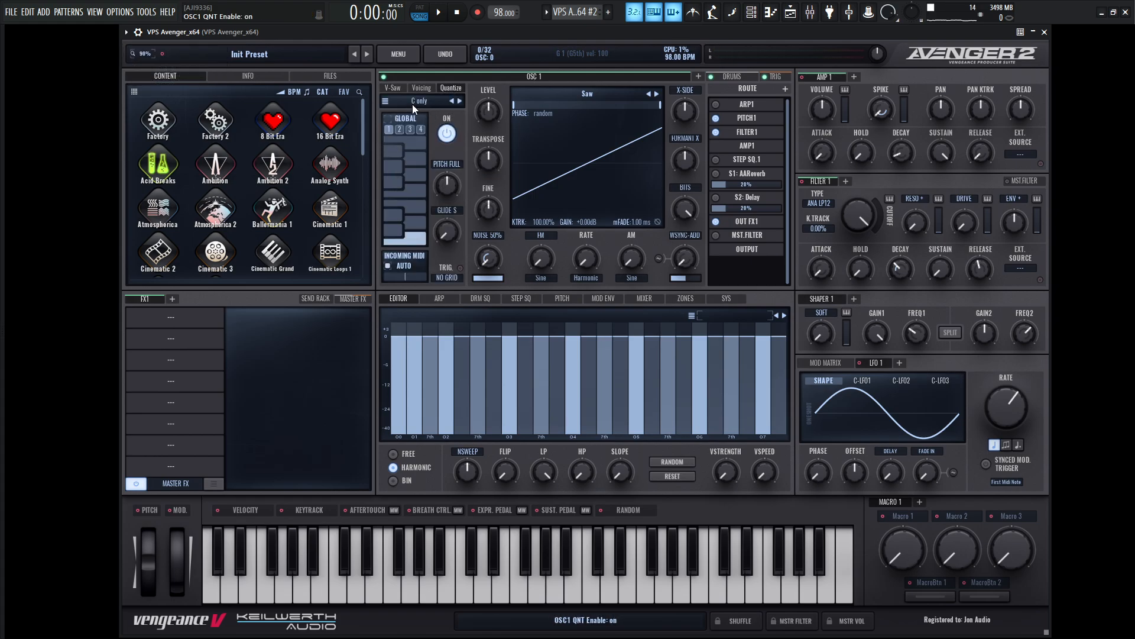
{"action": "left_click", "coordinate": [421, 101]}
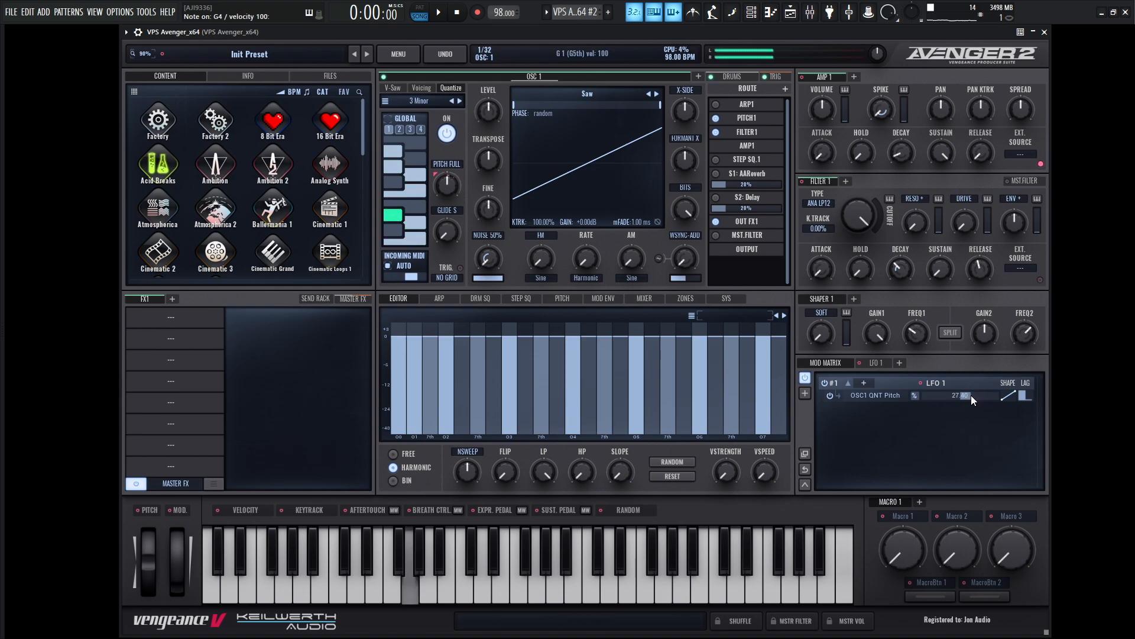
{"action": "left_click_drag", "start_coordinate": [963, 396], "coordinate": [959, 398]}
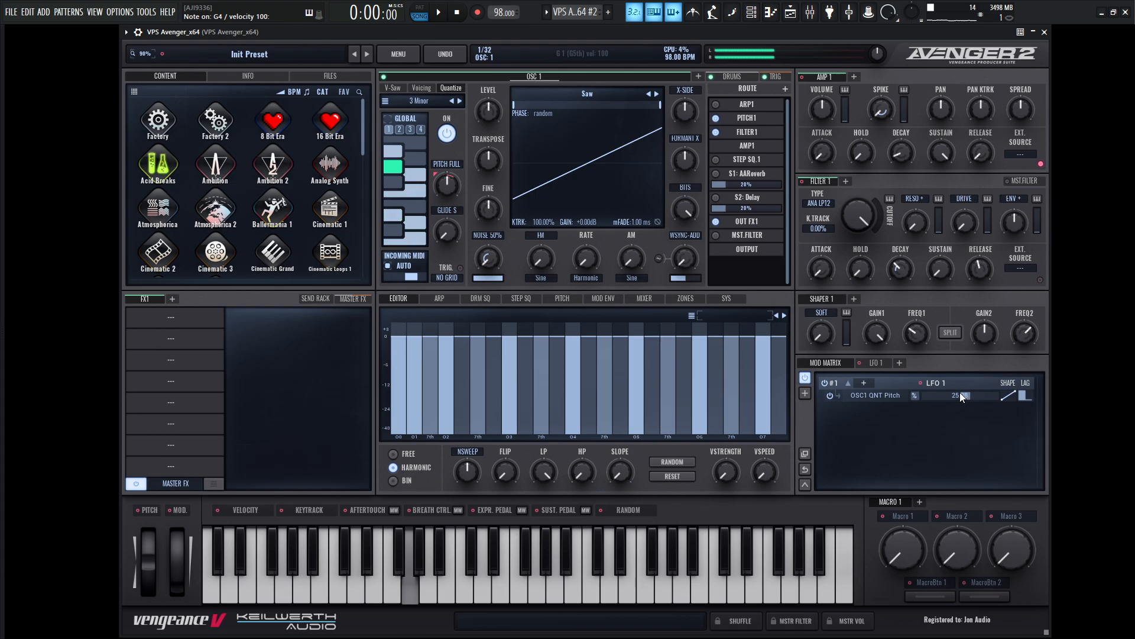
{"action": "left_click_drag", "start_coordinate": [958, 396], "coordinate": [958, 391]}
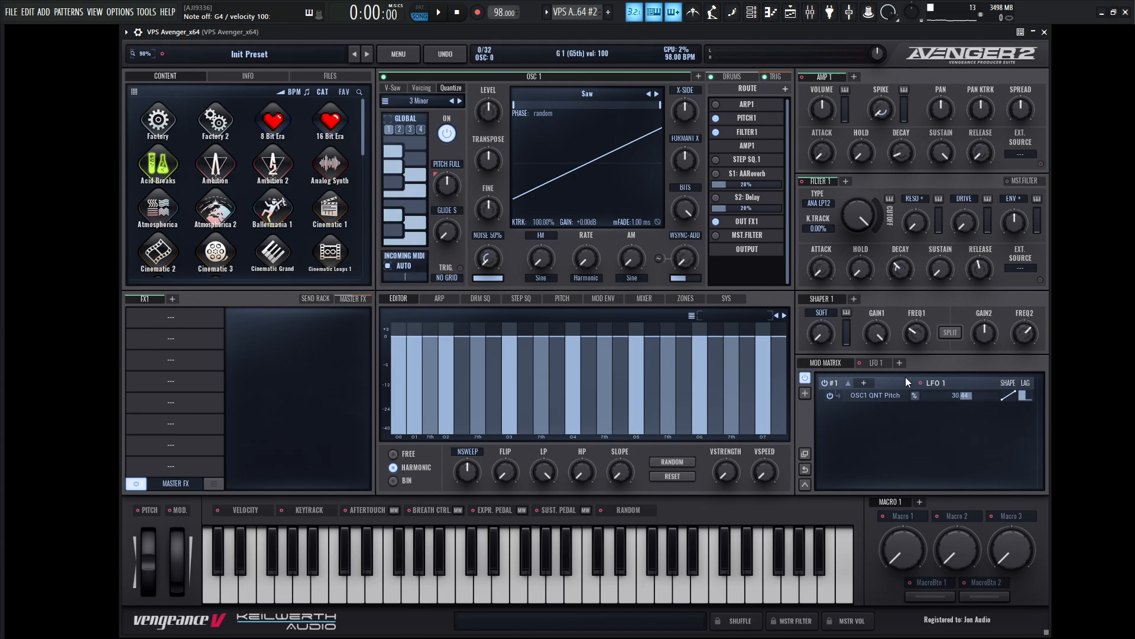
Step: Set LFO 1 to Random Square at 1/4 rate and quantizer glide to about 12%
{"action": "left_click", "coordinate": [875, 362]}
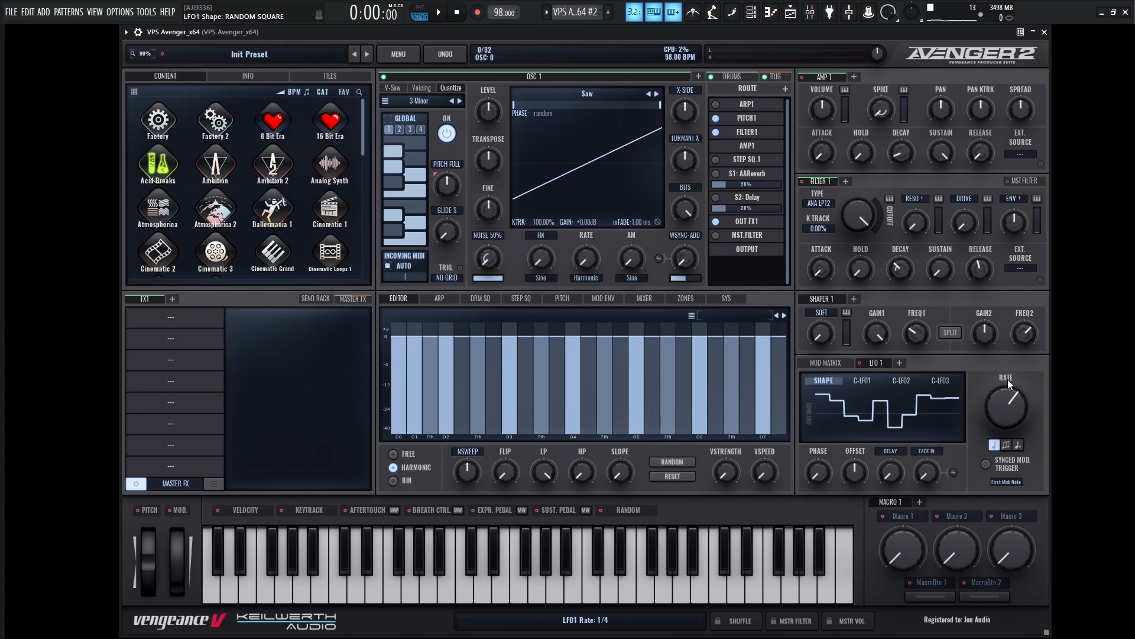
{"action": "left_click_drag", "start_coordinate": [1005, 402], "coordinate": [1005, 384]}
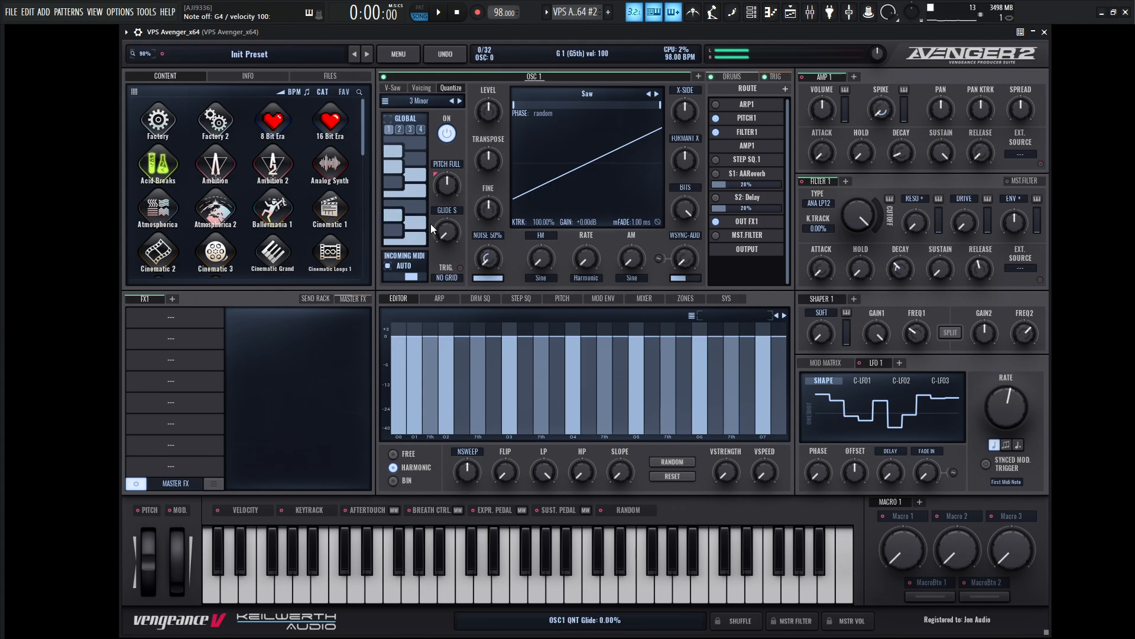
{"action": "left_click_drag", "start_coordinate": [447, 232], "coordinate": [447, 210]}
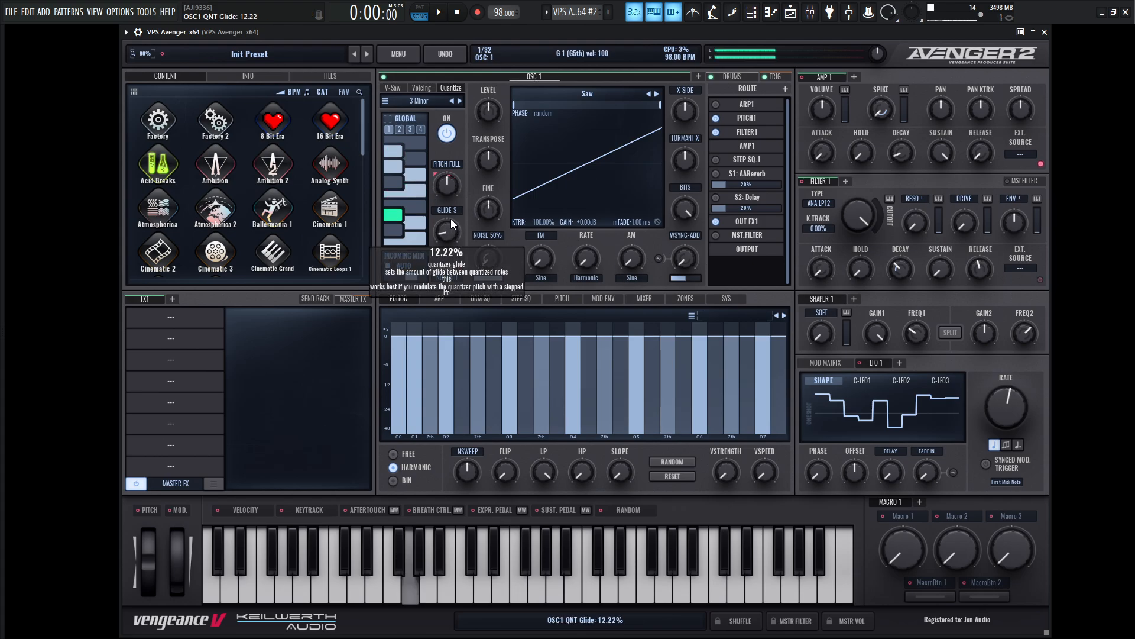
{"action": "left_click_drag", "start_coordinate": [447, 232], "coordinate": [447, 209]}
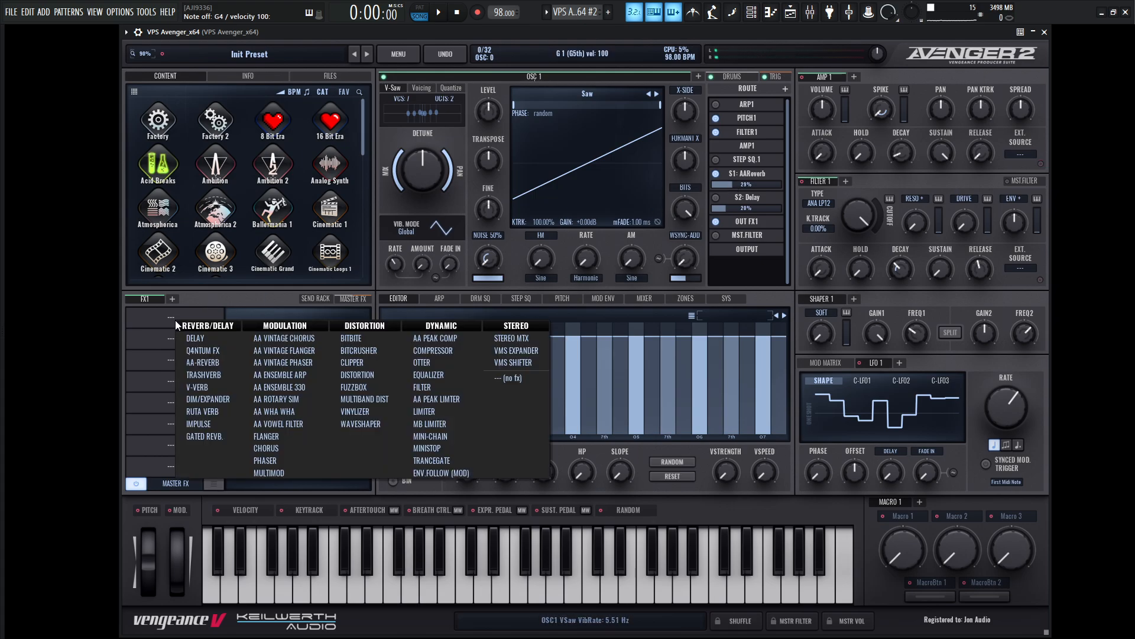
Step: Insert Q4ntum FX and make slot 1 a Pan effect with a stepped pattern
{"action": "left_click", "coordinate": [201, 350]}
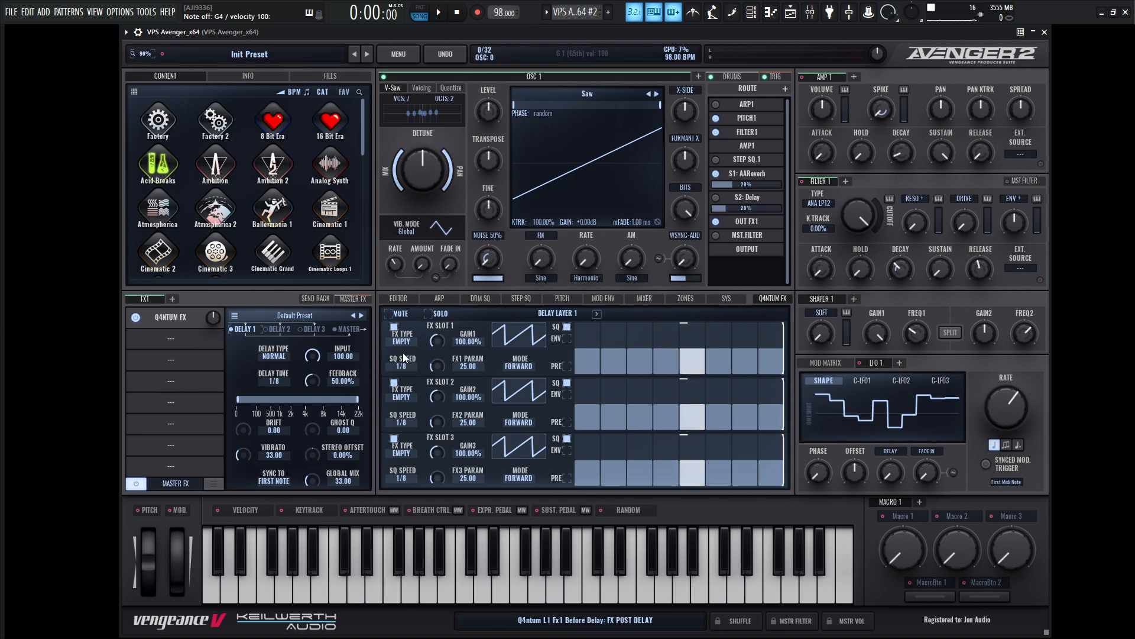
{"action": "left_click", "coordinate": [402, 336]}
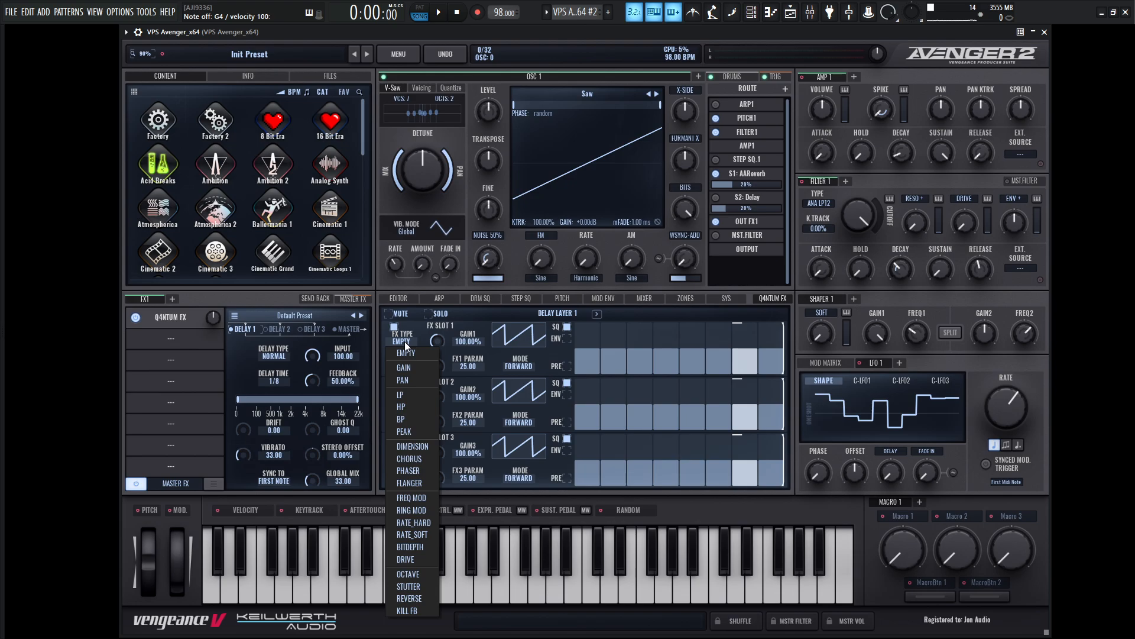
{"action": "left_click", "coordinate": [402, 380]}
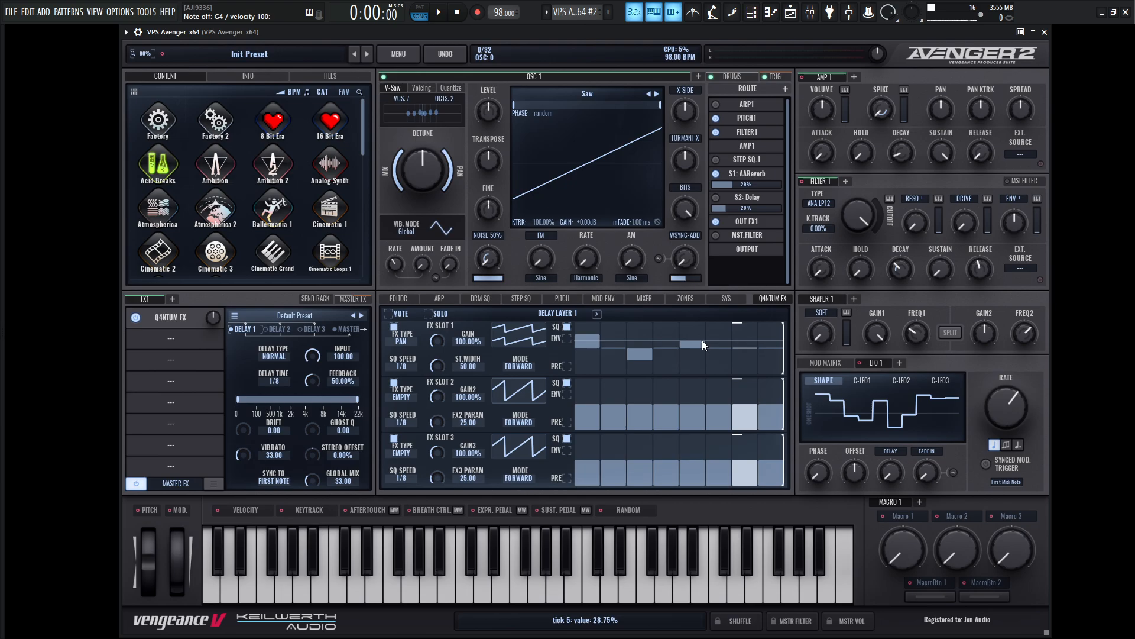
{"action": "left_click", "coordinate": [519, 361]}
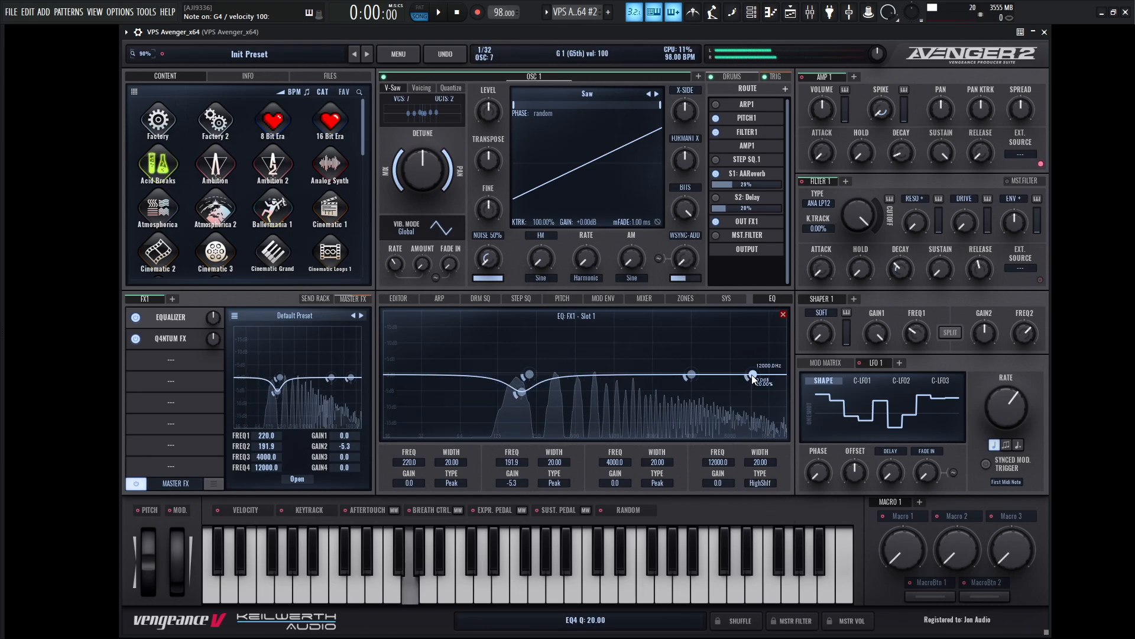
Step: Lower the EQ high shelf to about 2.9 kHz and return to Q4ntum FX
{"action": "left_click_drag", "start_coordinate": [751, 375], "coordinate": [674, 370]}
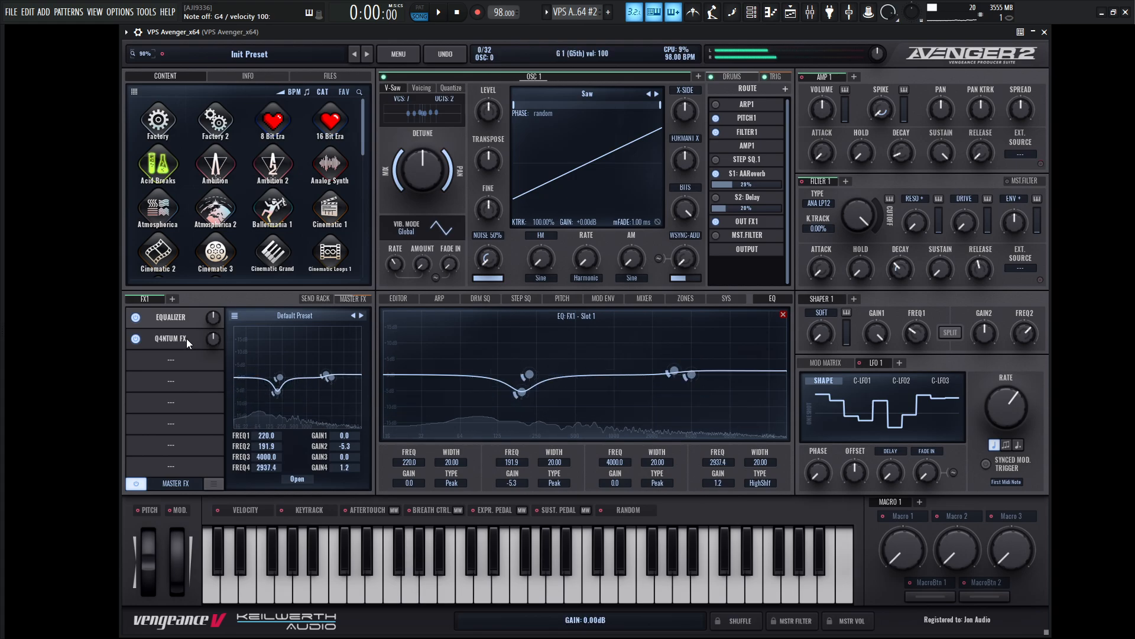
{"action": "left_click", "coordinate": [171, 338]}
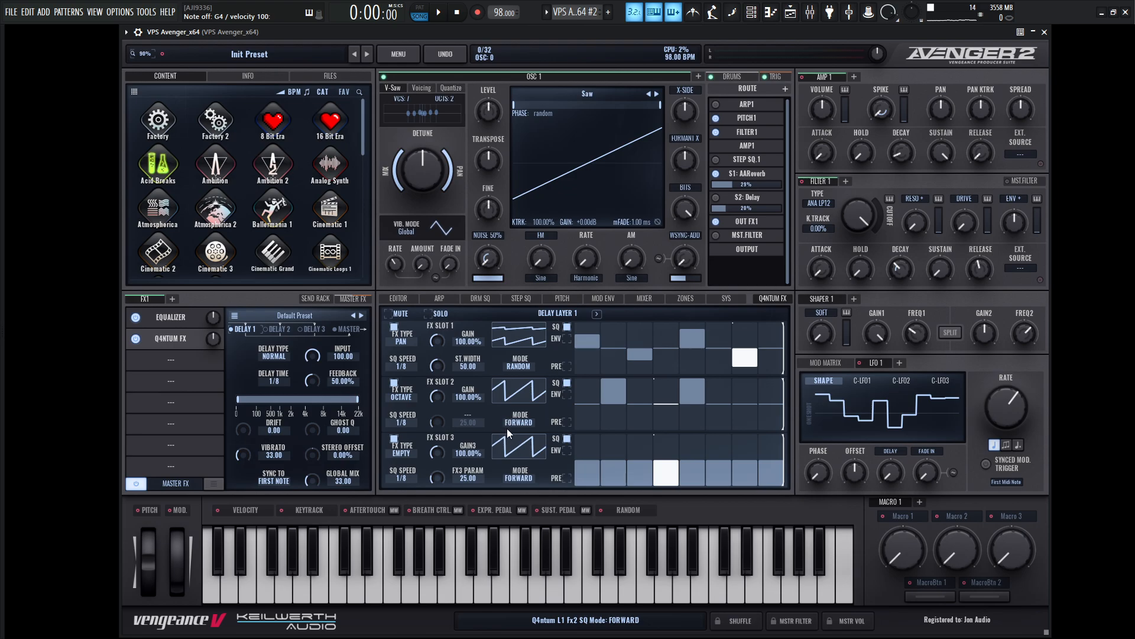
Step: Set Q4ntum slot 2's sequencer mode to Random
{"action": "left_click", "coordinate": [519, 422]}
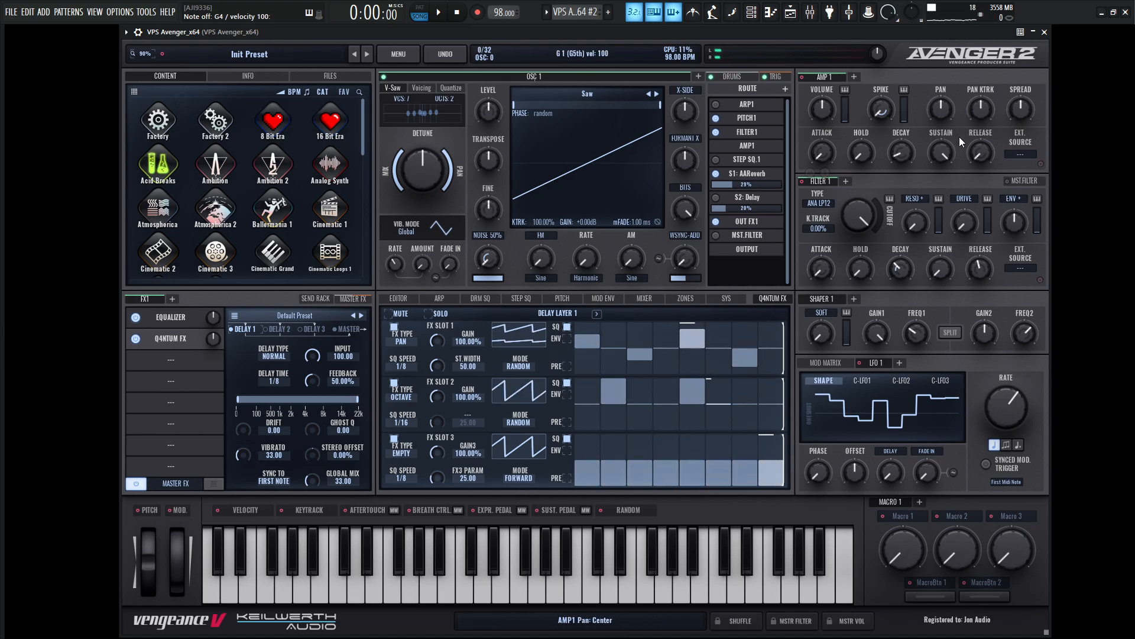
Step: Route LFO 1 to AMP1 pan and raise filter 1 resonance to about 11%
{"action": "left_click_drag", "start_coordinate": [940, 109], "coordinate": [941, 137]}
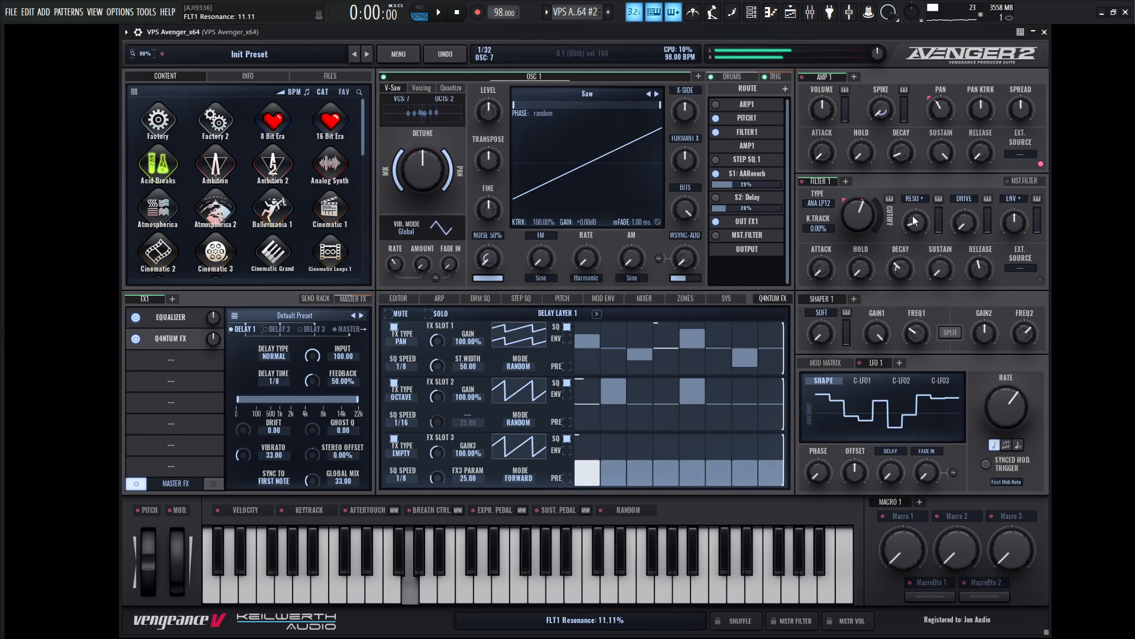
{"action": "left_click_drag", "start_coordinate": [916, 219], "coordinate": [917, 232]}
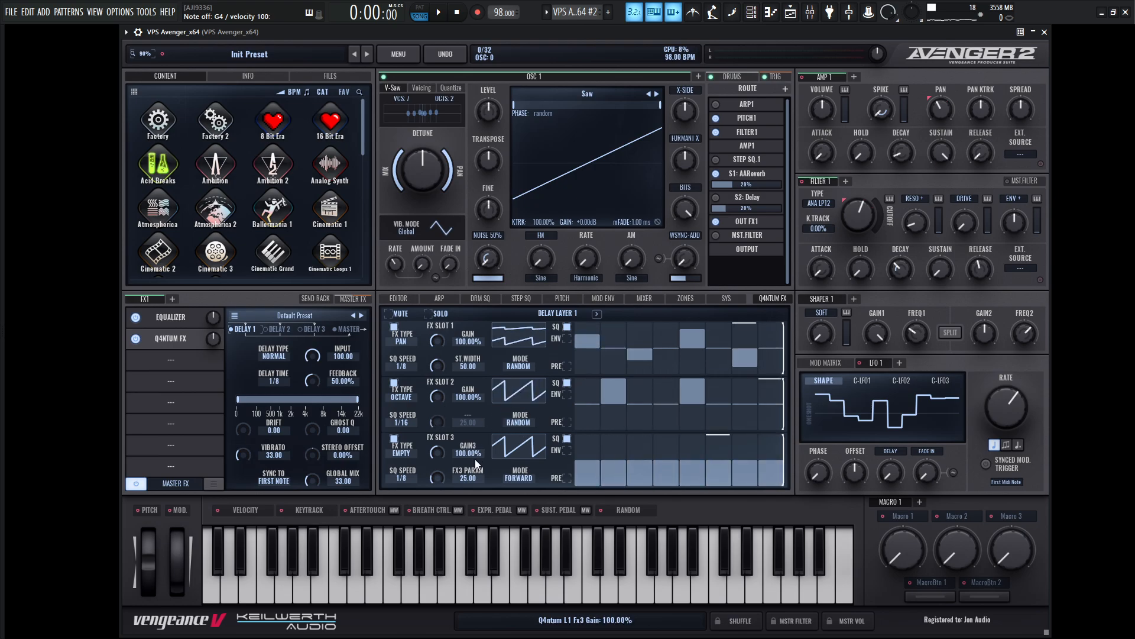
Step: Make Q4ntum slot 3 a Stutter effect and set filter cutoff near 1889 Hz
{"action": "left_click", "coordinate": [404, 338]}
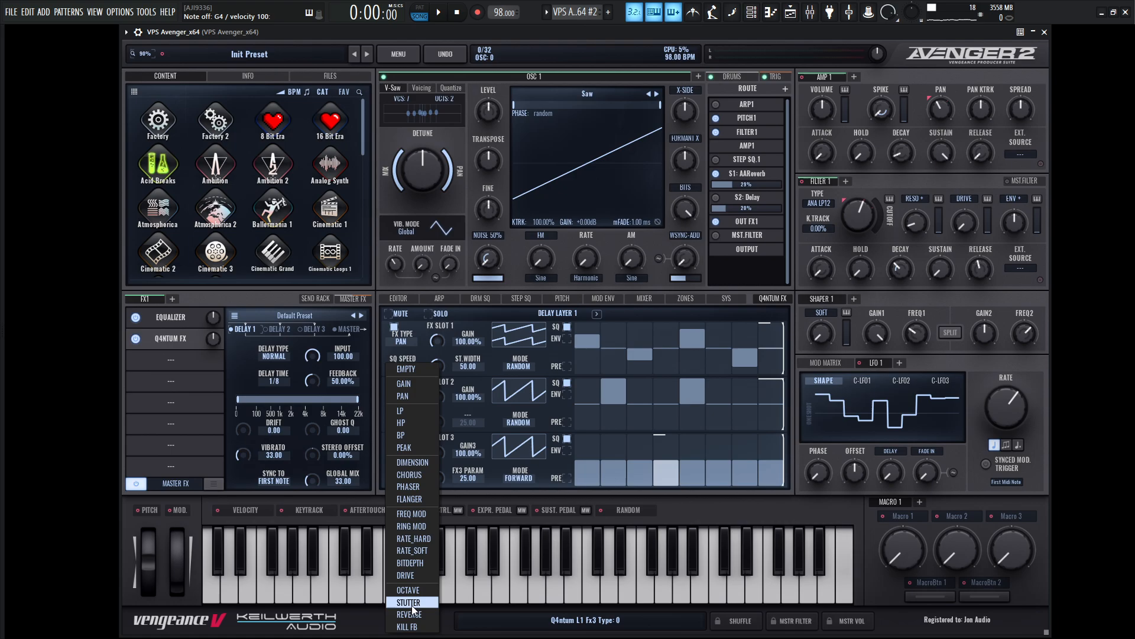
{"action": "left_click", "coordinate": [408, 602]}
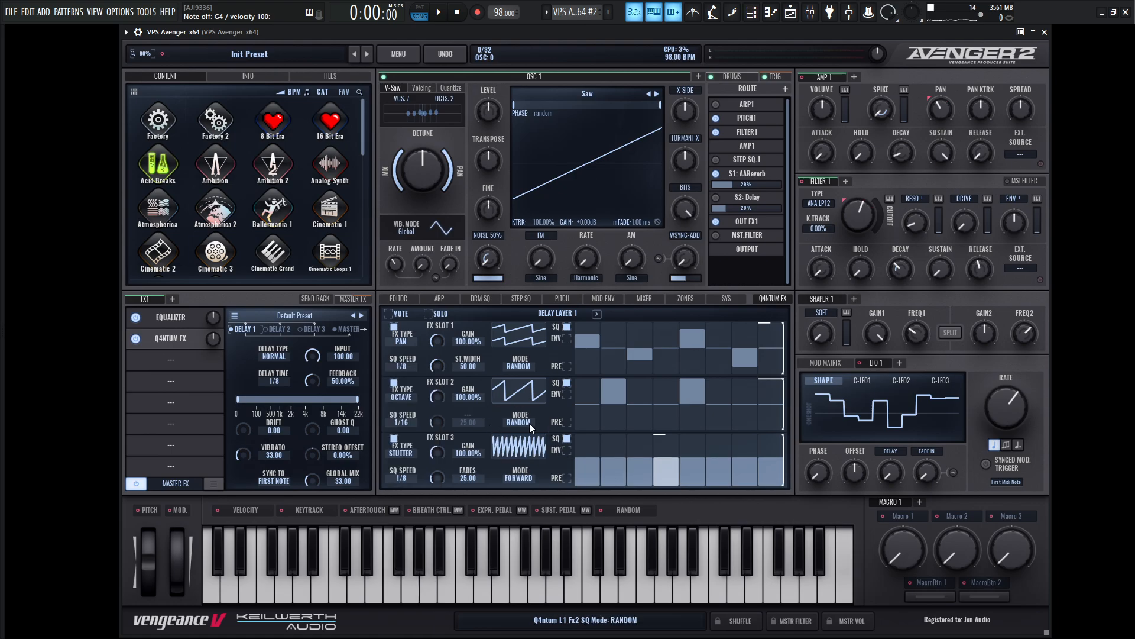
{"action": "left_click", "coordinate": [519, 478]}
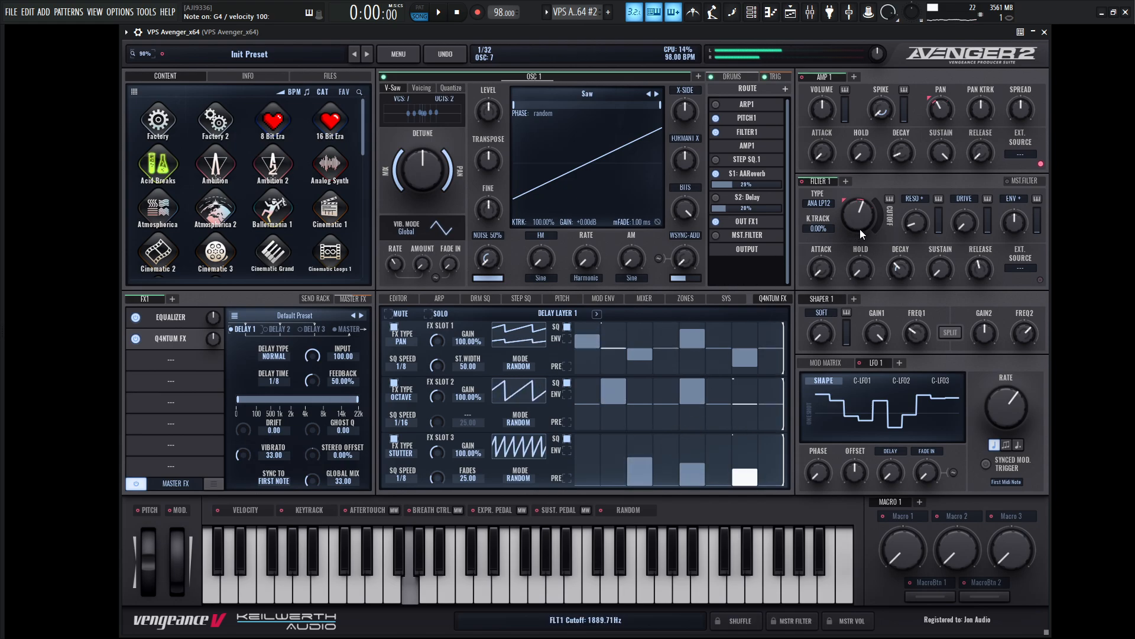
{"action": "left_click_drag", "start_coordinate": [860, 217], "coordinate": [860, 206]}
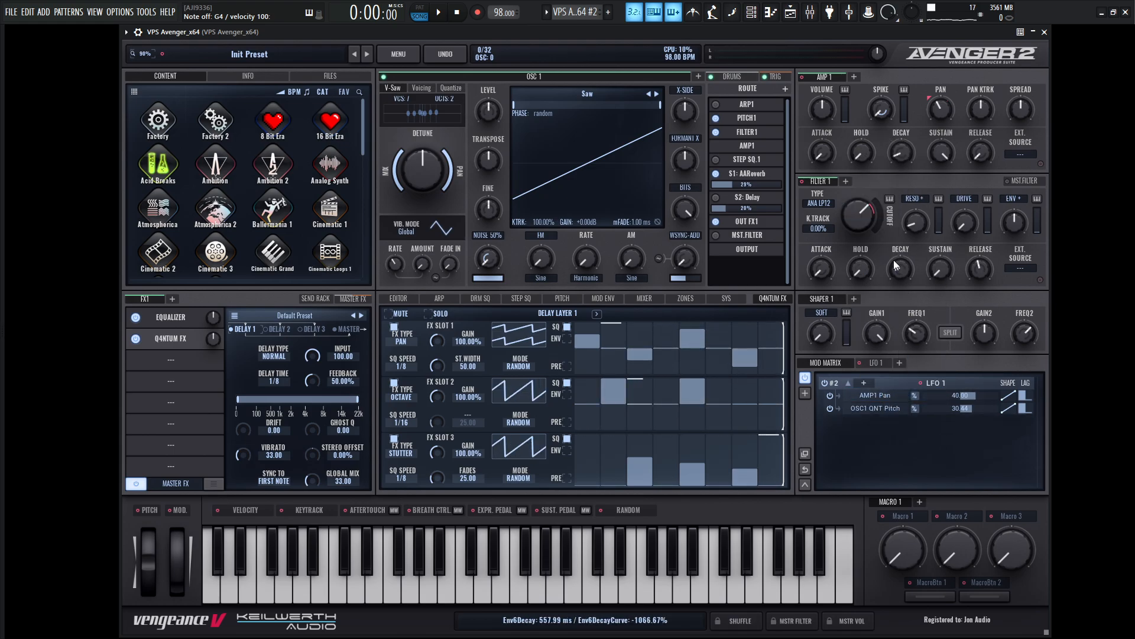
Step: Add LFO 2 with a sine waveform to modulate filter 1 cutoff
{"action": "left_click", "coordinate": [900, 362]}
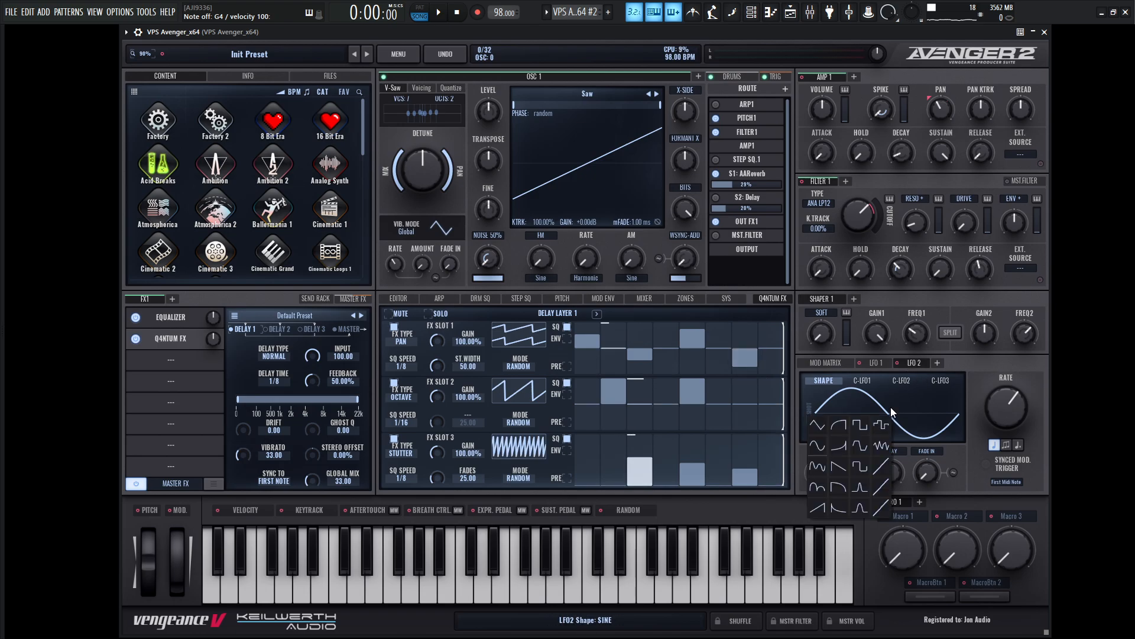
{"action": "left_click", "coordinate": [861, 429]}
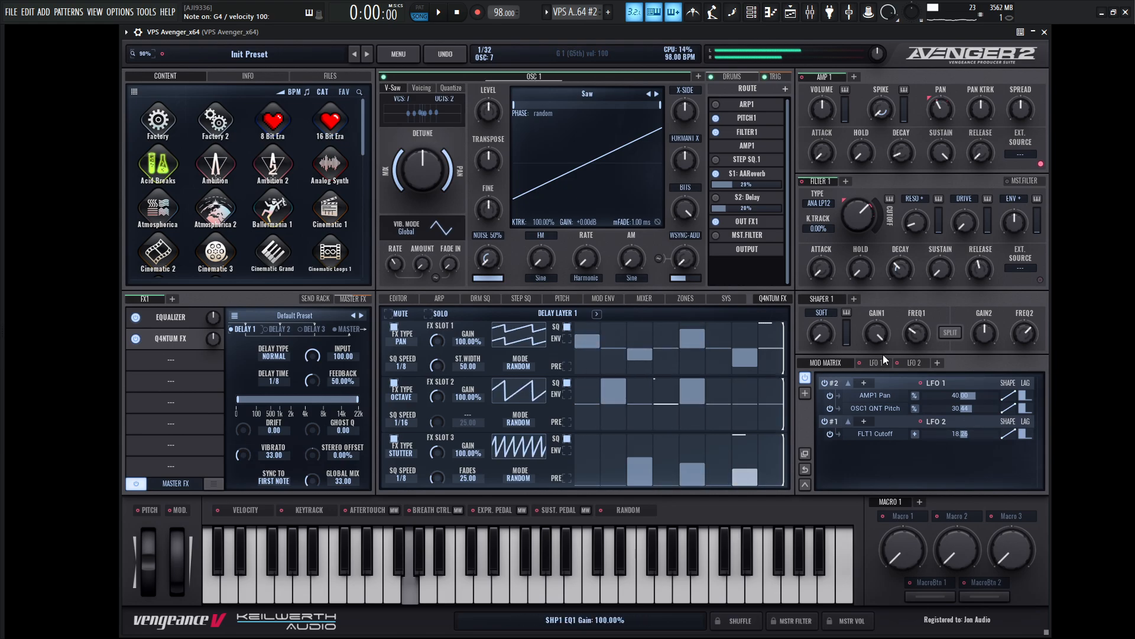
{"action": "left_click", "coordinate": [913, 362]}
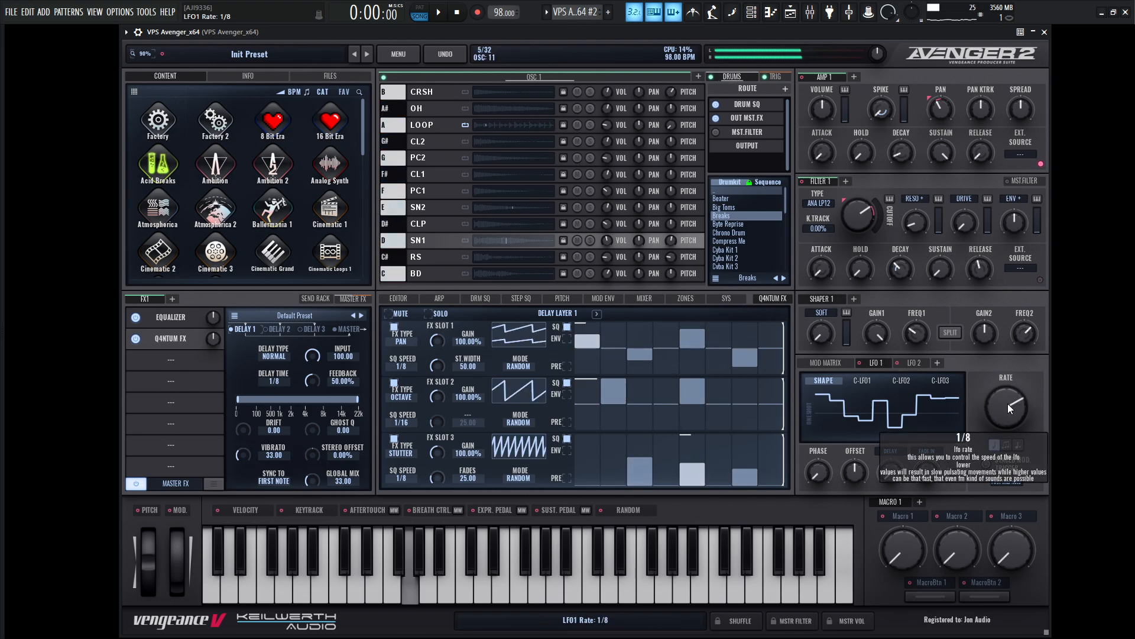
Step: Turn LFO 1's rate down to 1/2
{"action": "left_click_drag", "start_coordinate": [1007, 405], "coordinate": [1010, 394]}
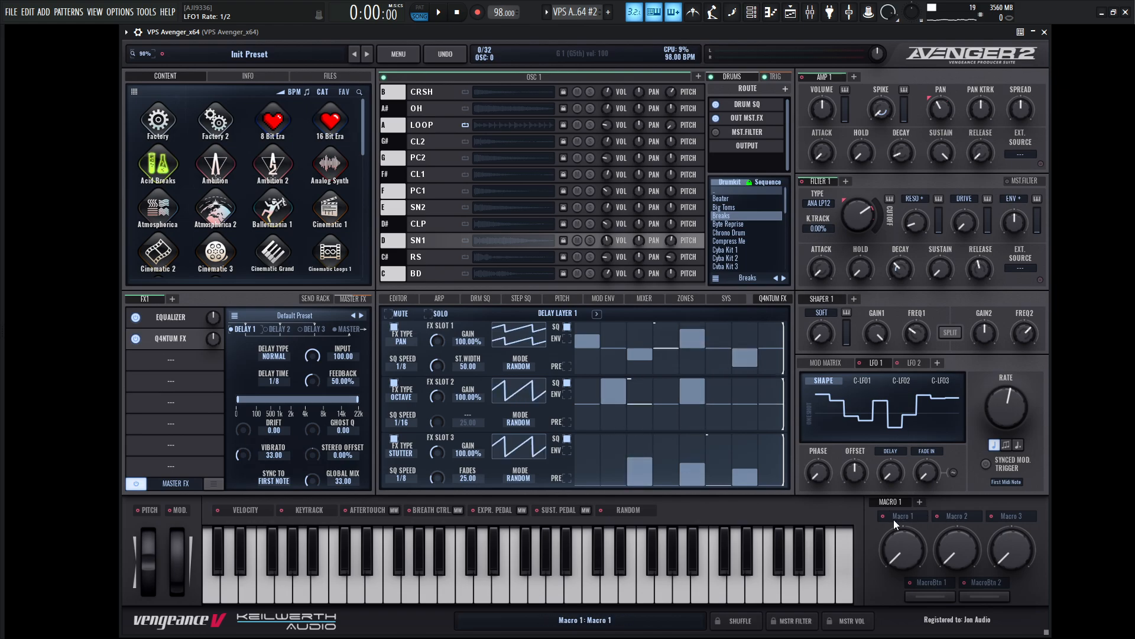
Step: Name Macros 1 and 2 'cutoff' and 'speed', tweak Macro 2, and view the Mod Matrix
{"action": "left_click", "coordinate": [957, 515]}
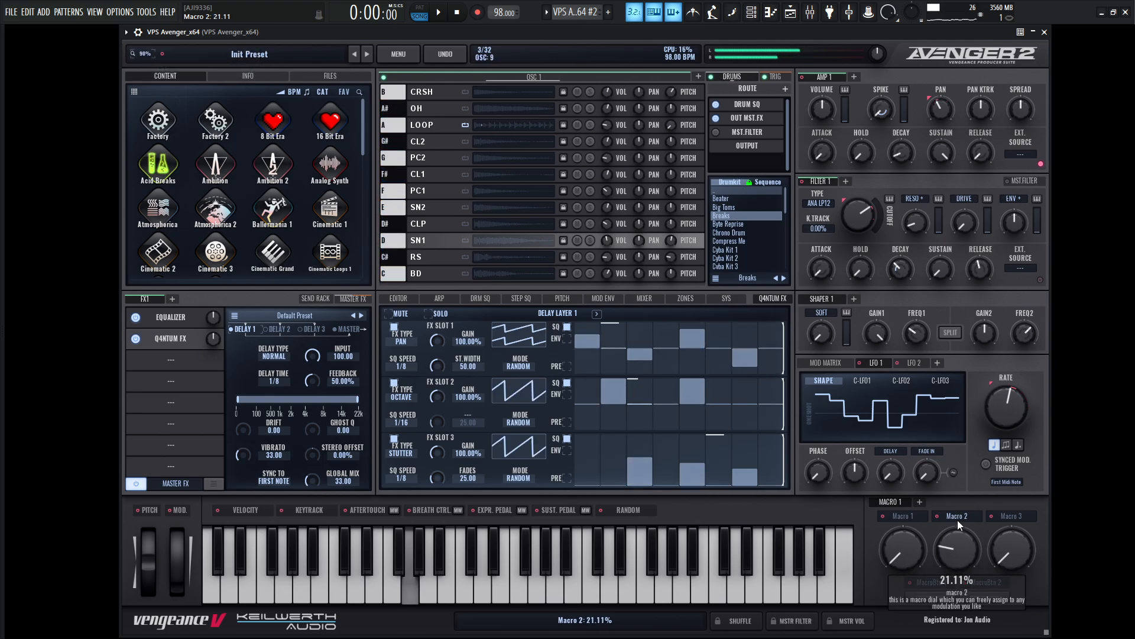
{"action": "left_click_drag", "start_coordinate": [957, 546], "coordinate": [959, 535]}
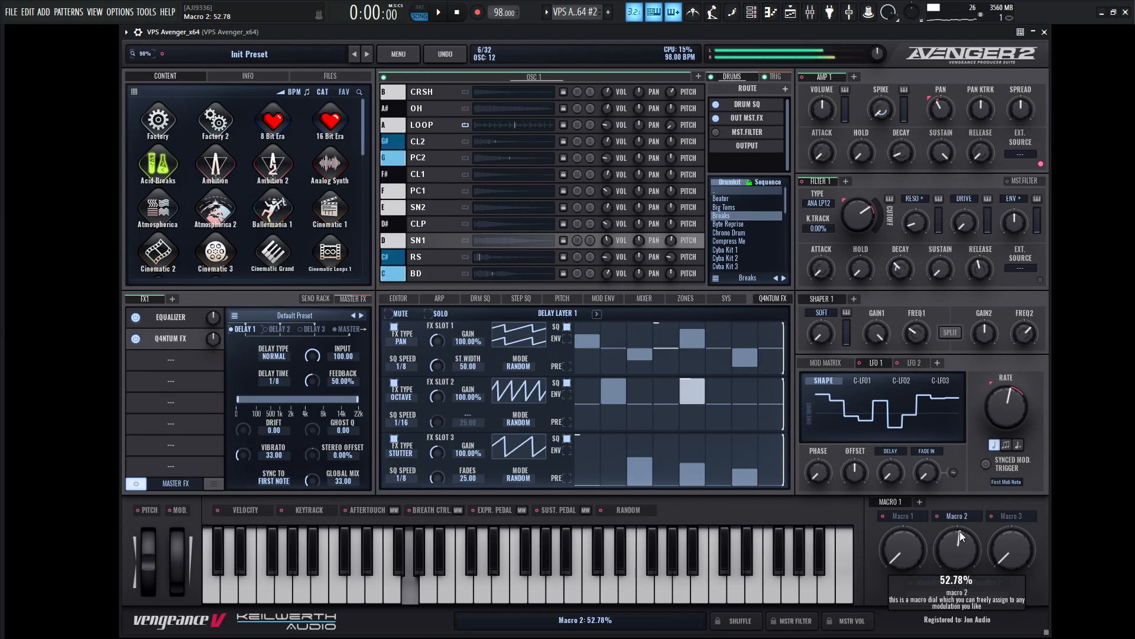
{"action": "left_click_drag", "start_coordinate": [957, 546], "coordinate": [956, 535]}
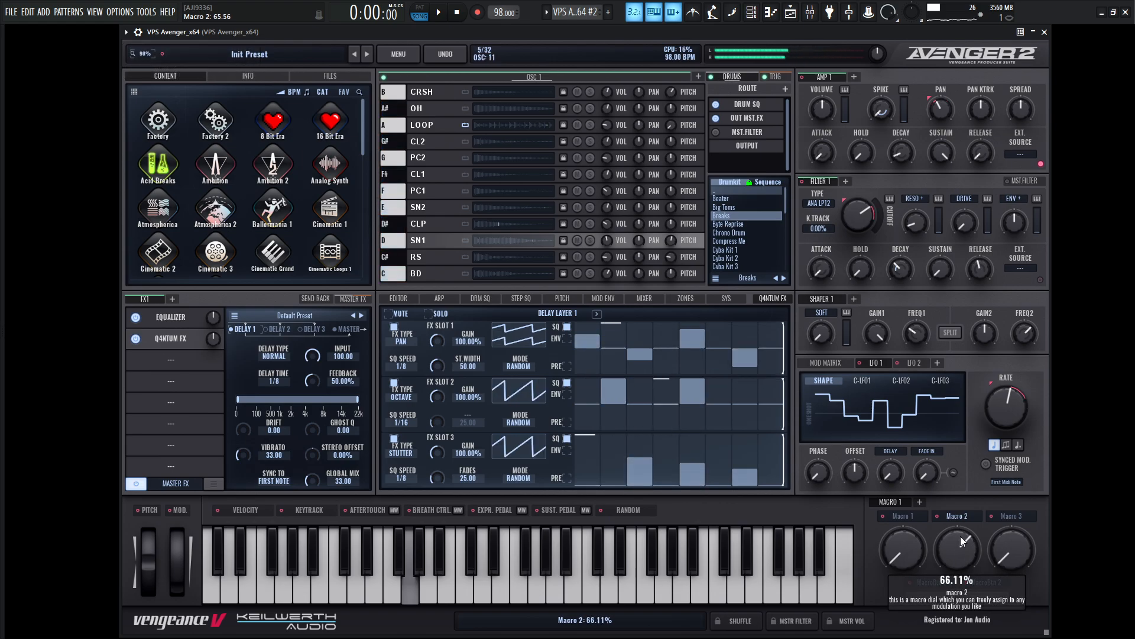
{"action": "left_click_drag", "start_coordinate": [957, 548], "coordinate": [957, 556]}
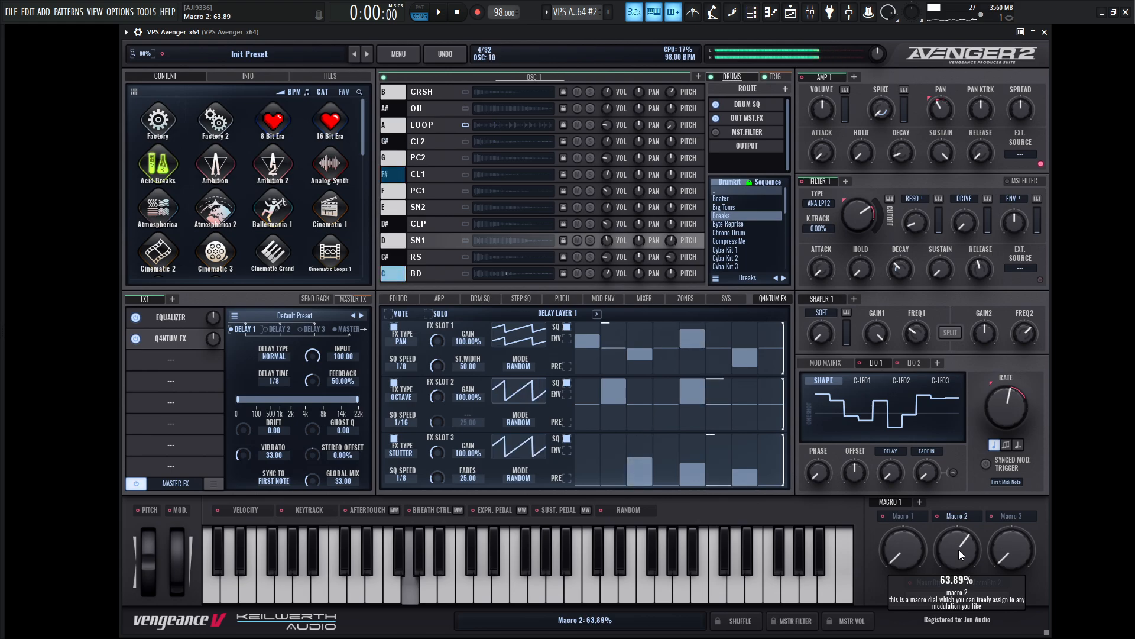
{"action": "left_click_drag", "start_coordinate": [958, 548], "coordinate": [958, 565]}
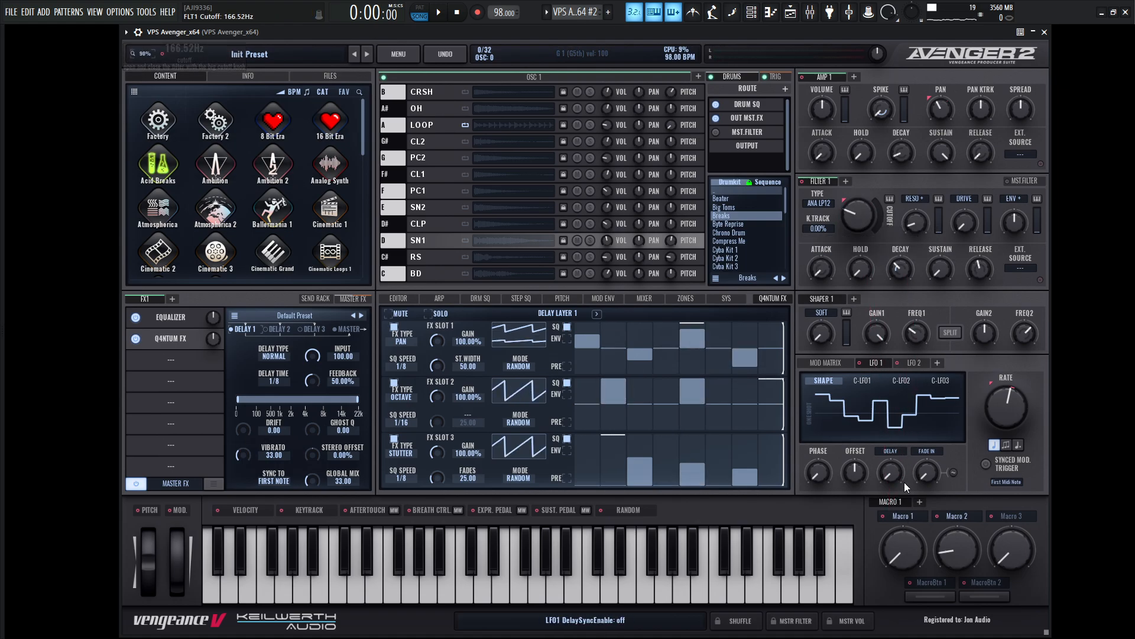
{"action": "left_click", "coordinate": [957, 515]}
{"action": "type", "text": "speed"}
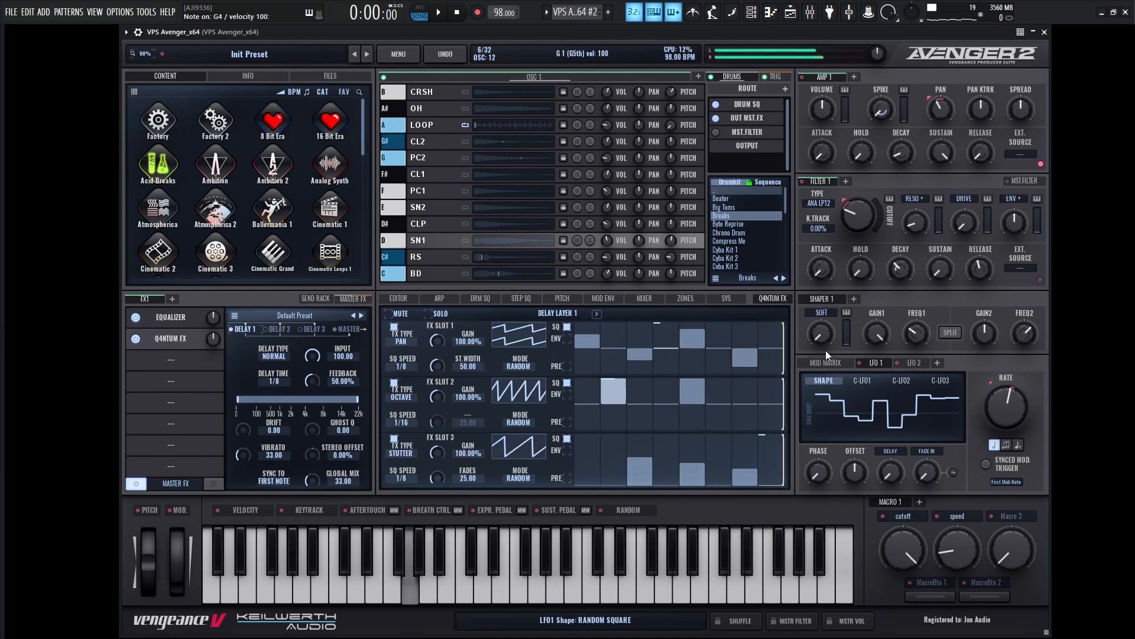
{"action": "left_click", "coordinate": [825, 362]}
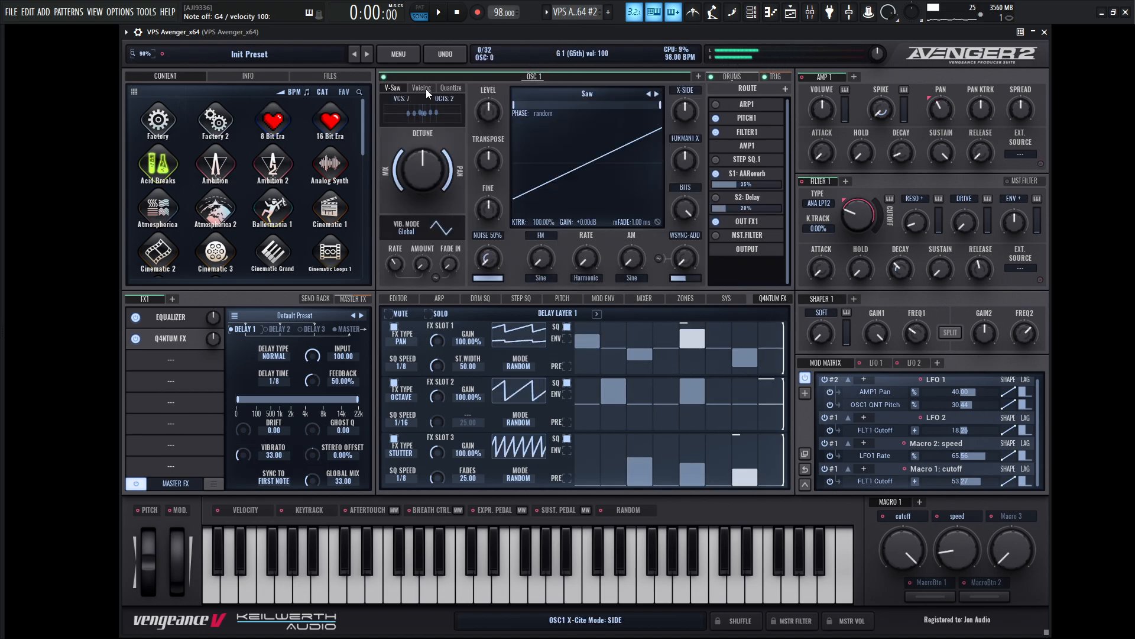
Step: In OSC1 Voicing, add a chorder voice up 7 semitones at 60% volume, and raise the sub oscillator volume
{"action": "left_click", "coordinate": [421, 87]}
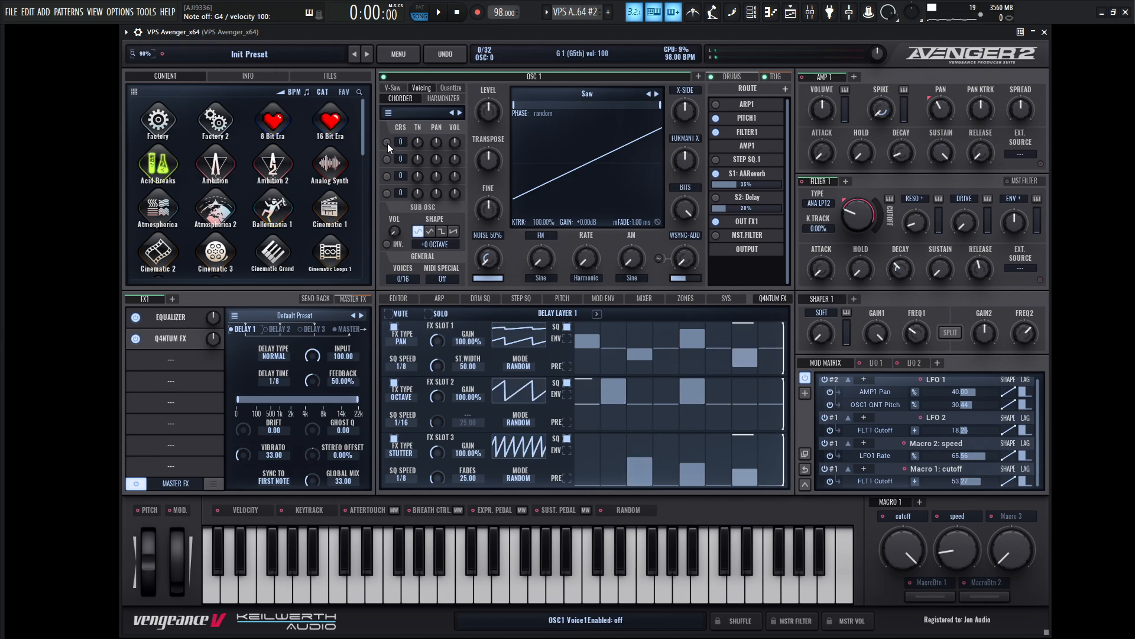
{"action": "left_click_drag", "start_coordinate": [399, 142], "coordinate": [400, 115]}
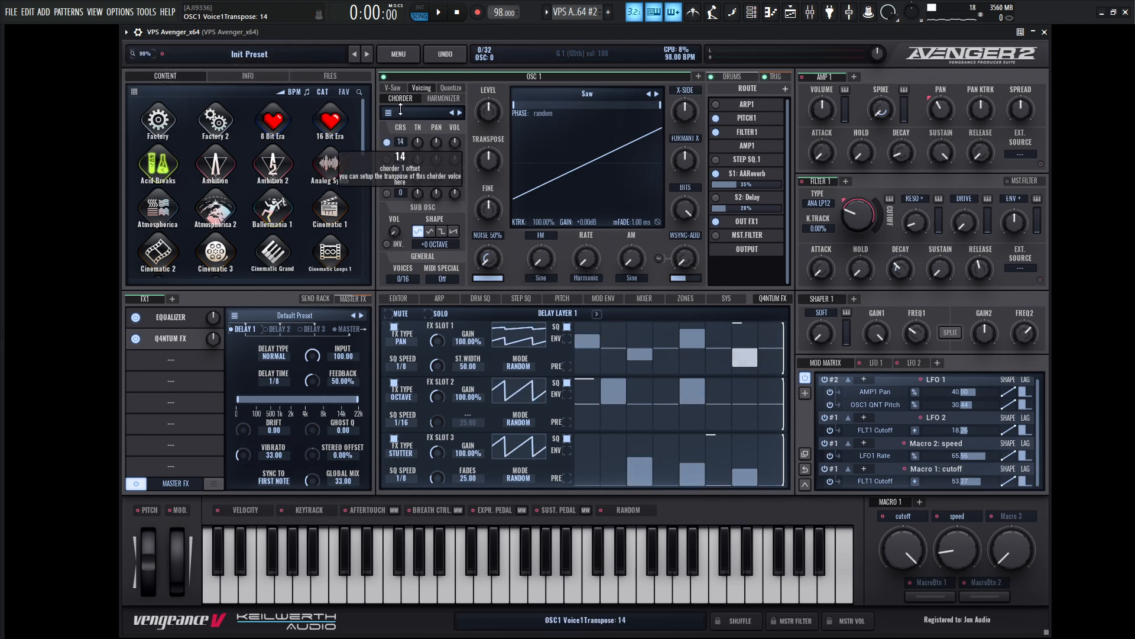
{"action": "left_click_drag", "start_coordinate": [400, 141], "coordinate": [400, 156]}
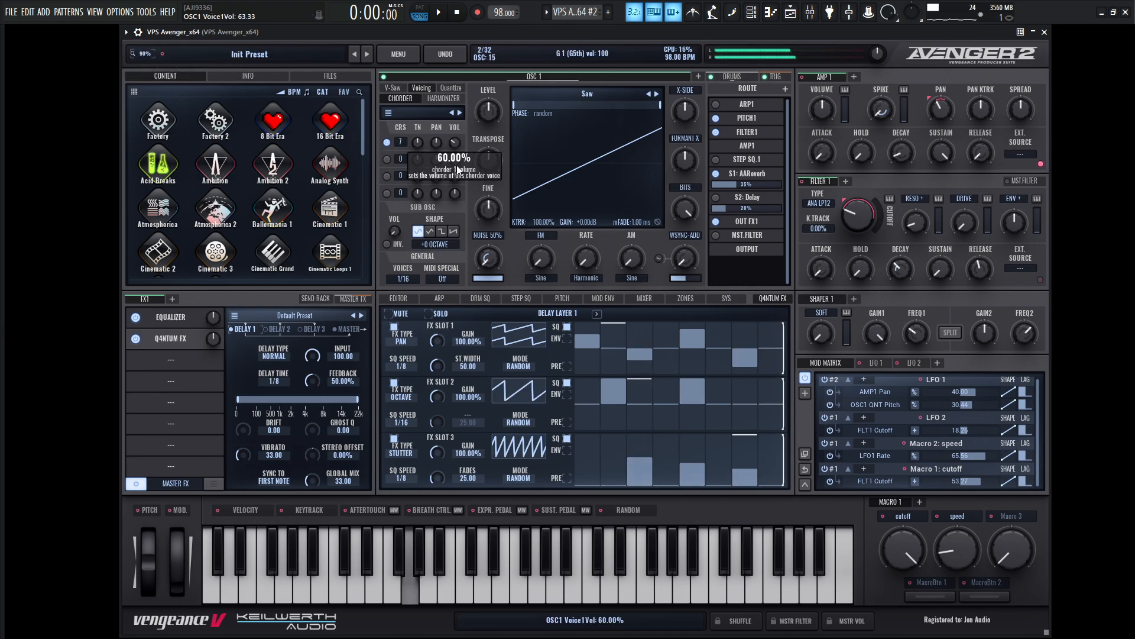
{"action": "left_click_drag", "start_coordinate": [456, 152], "coordinate": [456, 171]}
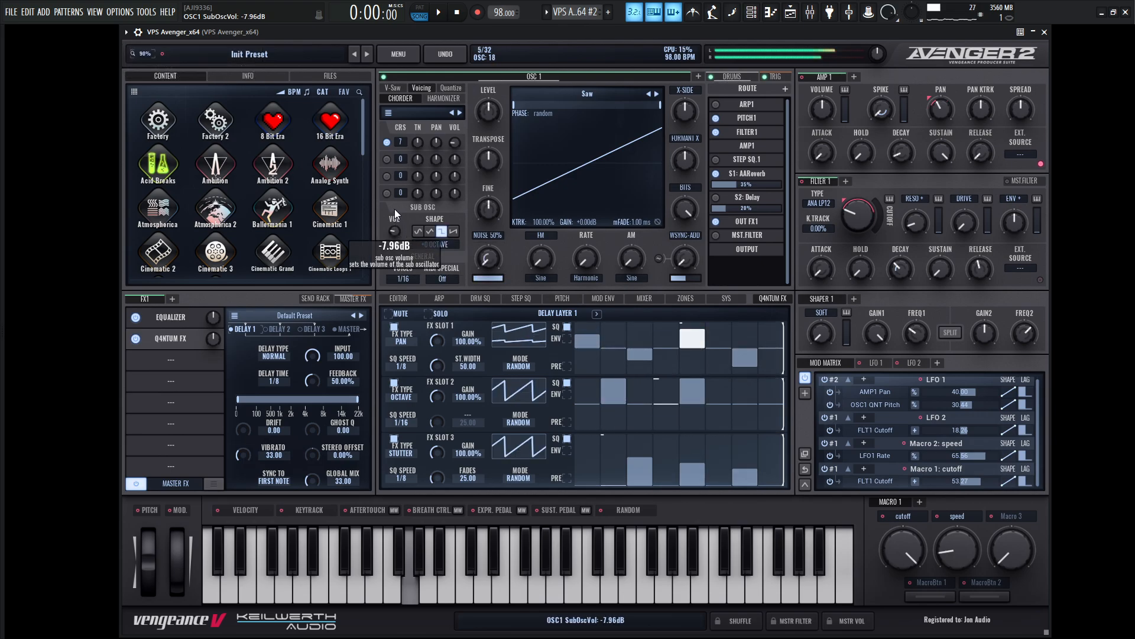
Step: Adjust the speed and cutoff macros, set a sequence step, and lower Q4ntum FX slot 3 gain
{"action": "left_click_drag", "start_coordinate": [393, 230], "coordinate": [394, 239]}
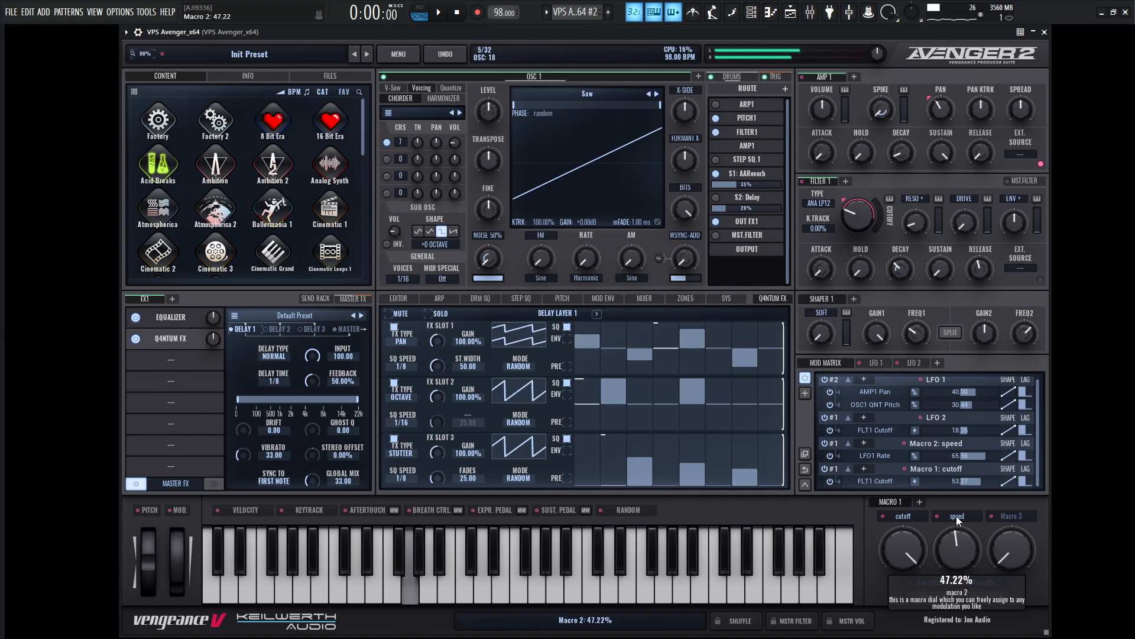
{"action": "left_click_drag", "start_coordinate": [958, 546], "coordinate": [958, 540]}
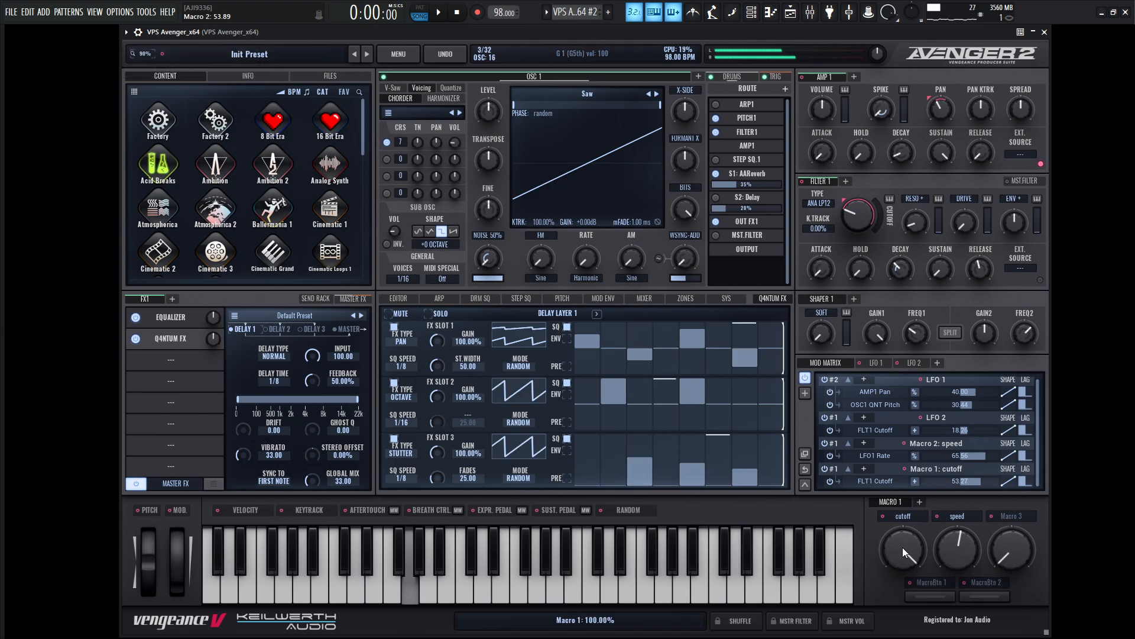
{"action": "left_click", "coordinate": [643, 474]}
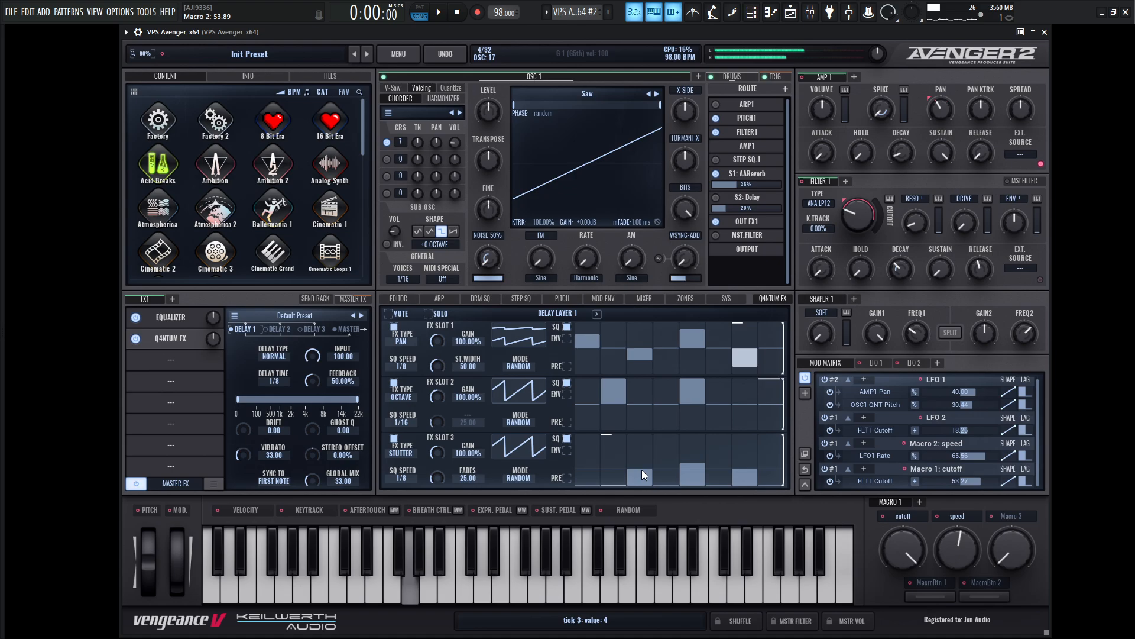
{"action": "left_click_drag", "start_coordinate": [437, 447], "coordinate": [436, 464]}
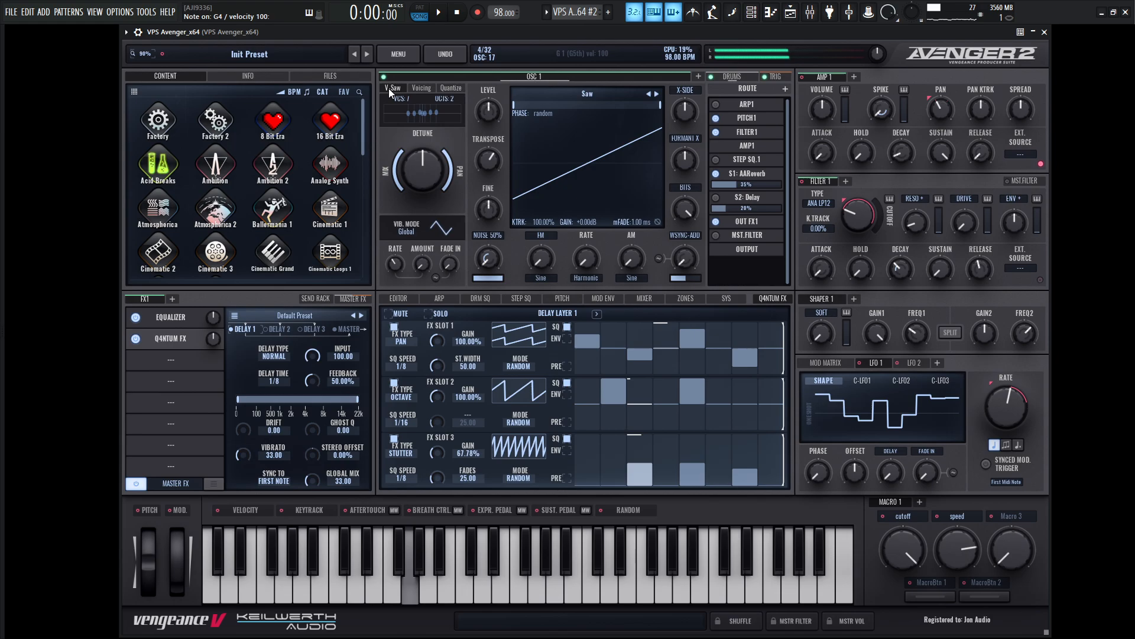
Step: Add a Mini-Chain effect after Q4ntum FX and bring its mix down to about 39%
{"action": "left_click", "coordinate": [174, 468]}
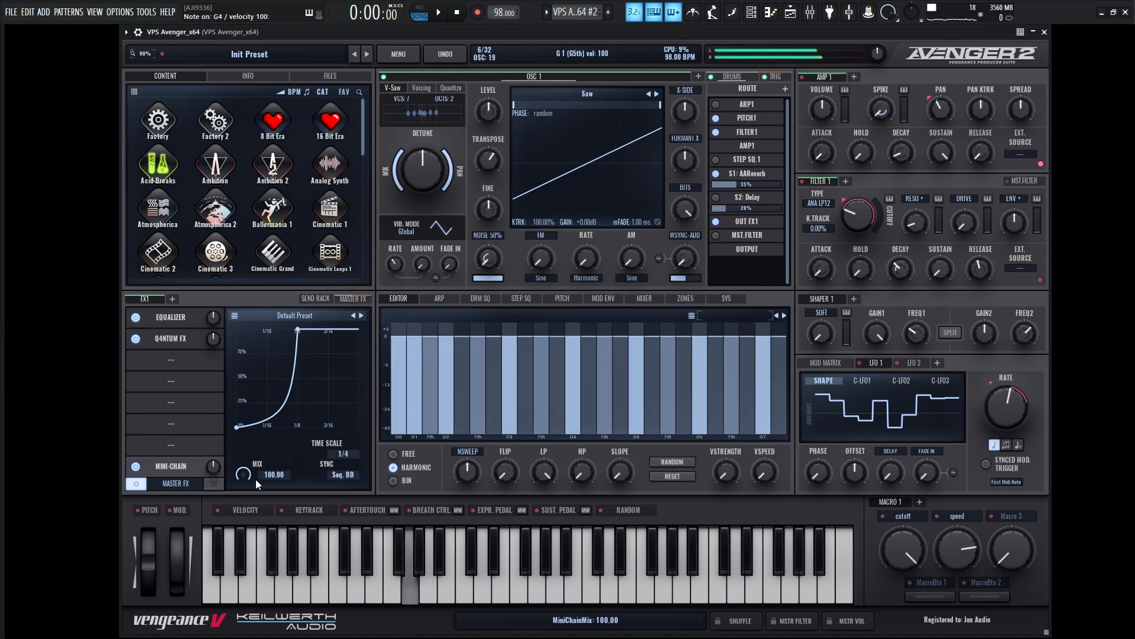
{"action": "left_click_drag", "start_coordinate": [245, 475], "coordinate": [254, 492]}
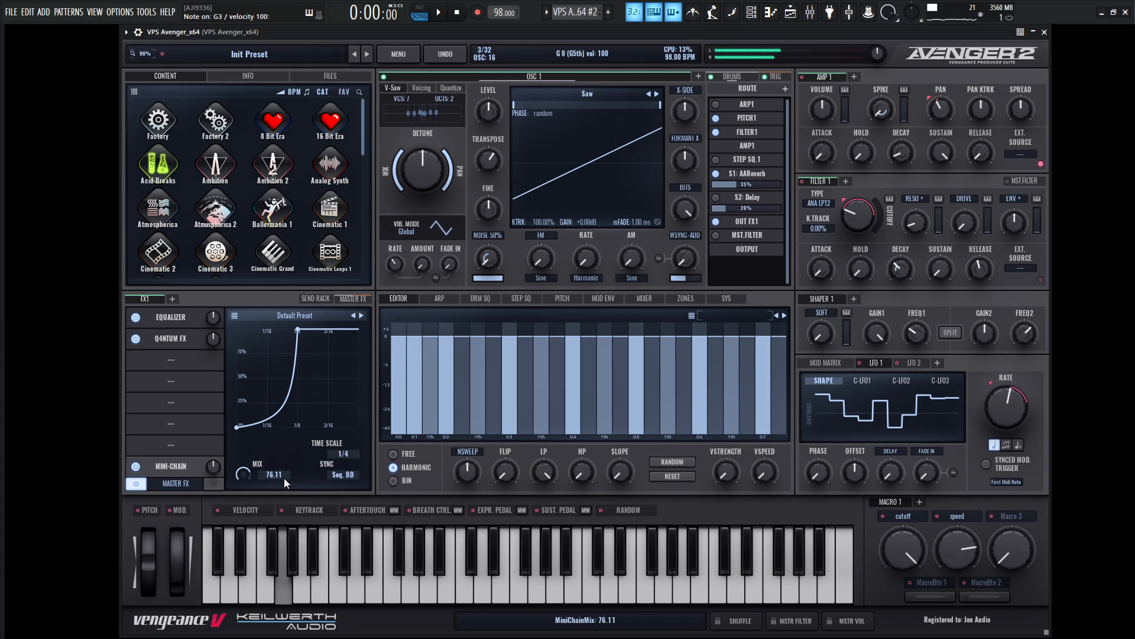
{"action": "left_click_drag", "start_coordinate": [242, 474], "coordinate": [243, 484]}
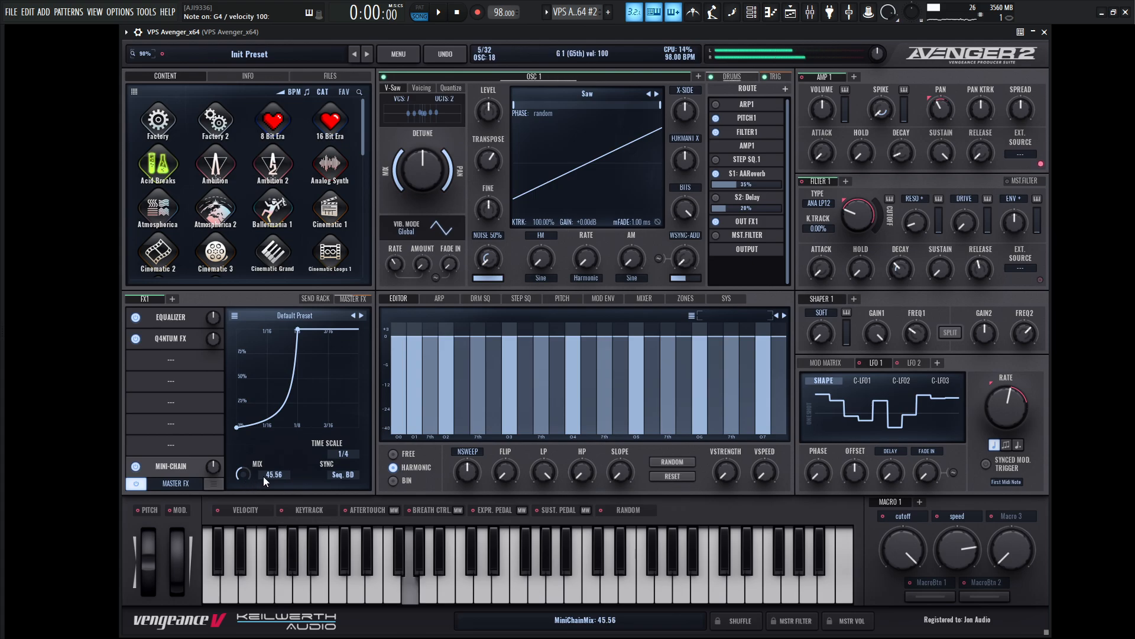
{"action": "left_click_drag", "start_coordinate": [246, 473], "coordinate": [246, 485]}
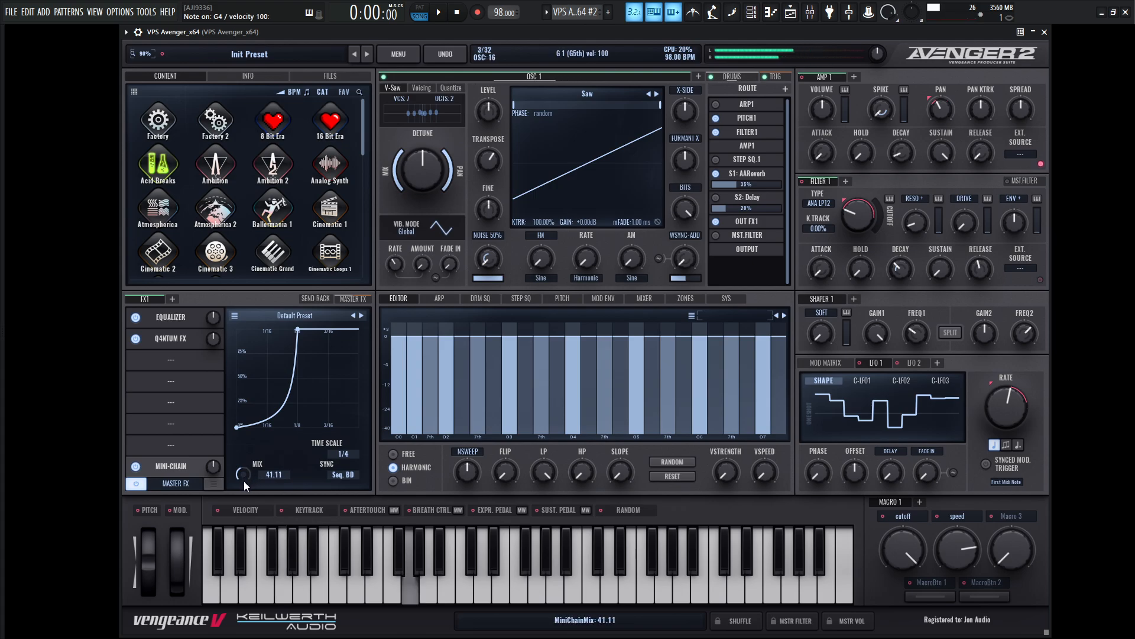
{"action": "left_click_drag", "start_coordinate": [247, 474], "coordinate": [248, 478]}
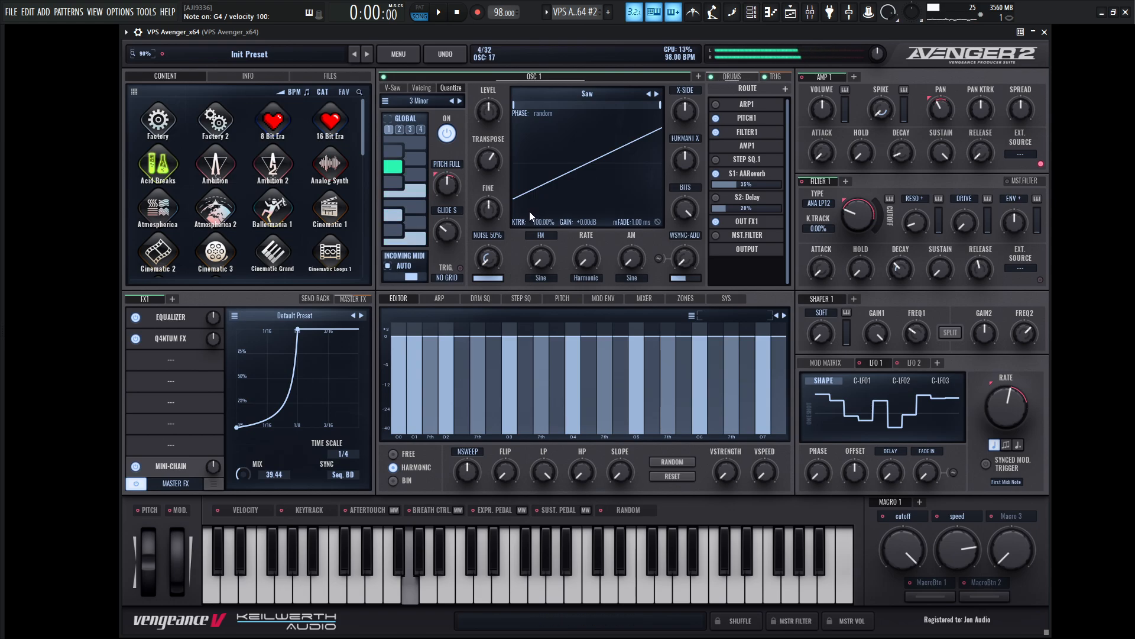
Step: Enable OSC1 pitch quantize using the Acid TB 1 scale
{"action": "left_click", "coordinate": [420, 100]}
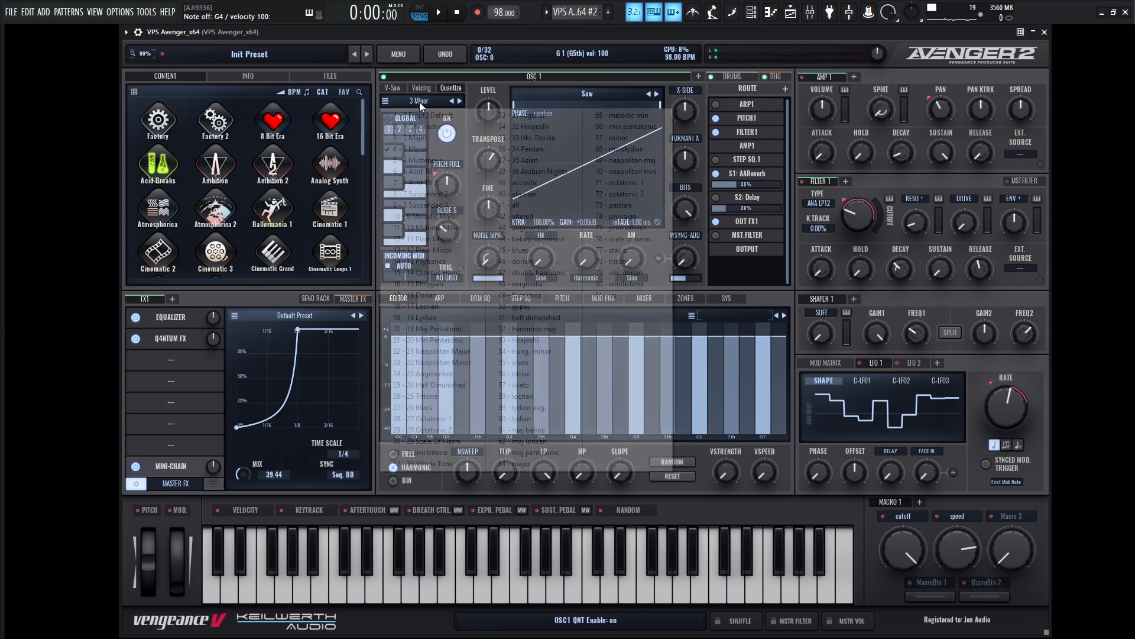
{"action": "left_click", "coordinate": [420, 101]}
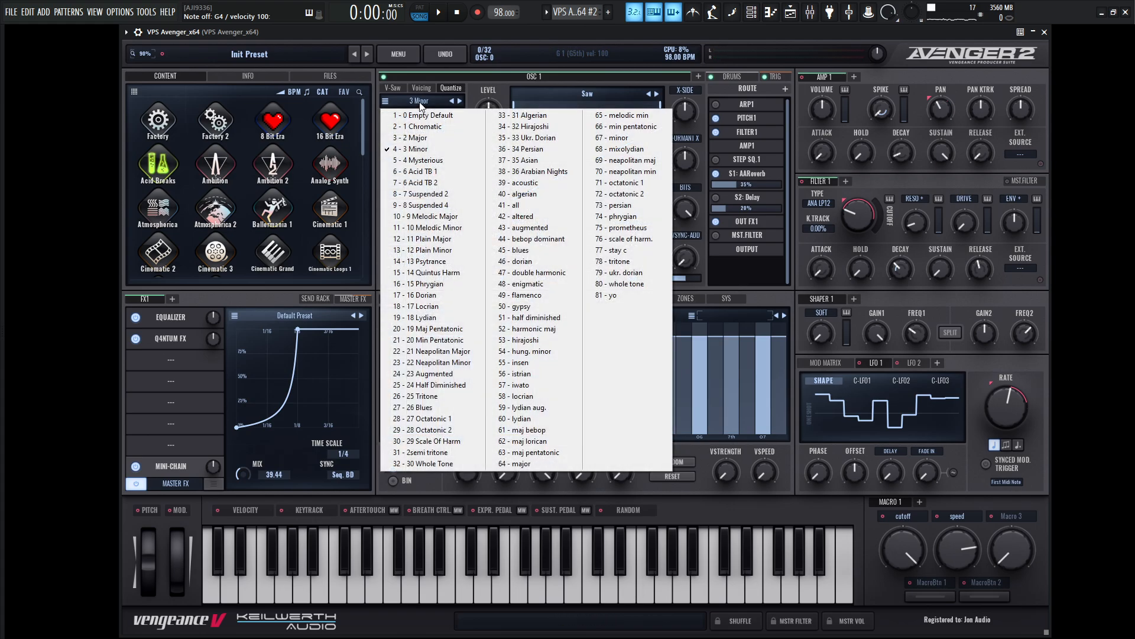
{"action": "left_click", "coordinate": [423, 171]}
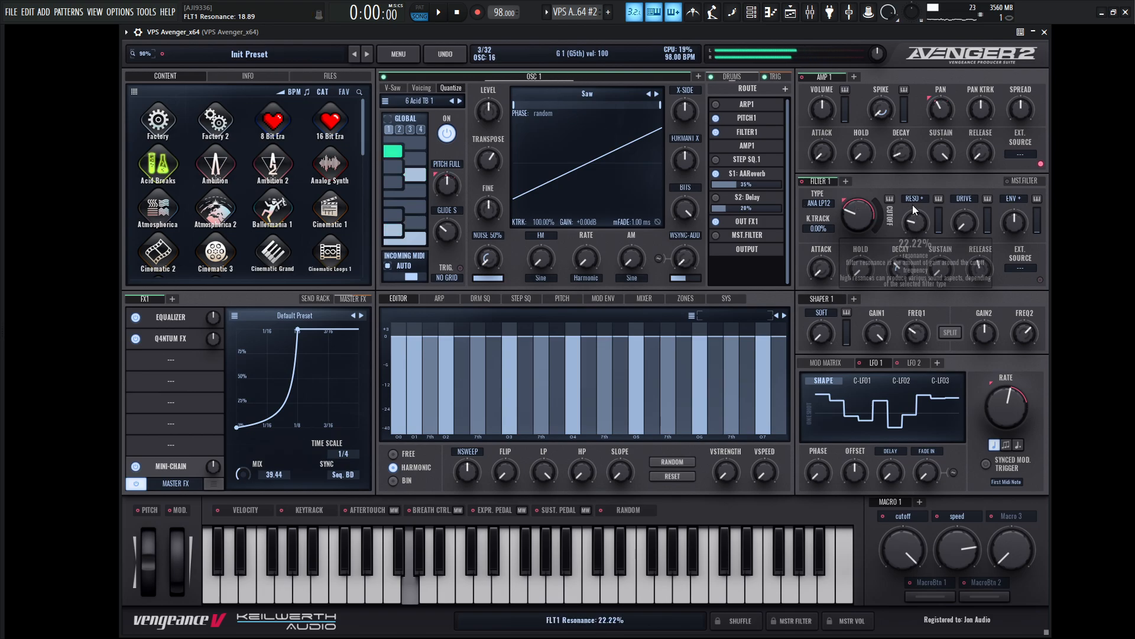
Step: Raise FLT1 resonance, push the cutoff macro up, and pick a different quantize scale
{"action": "left_click_drag", "start_coordinate": [913, 223], "coordinate": [914, 203]}
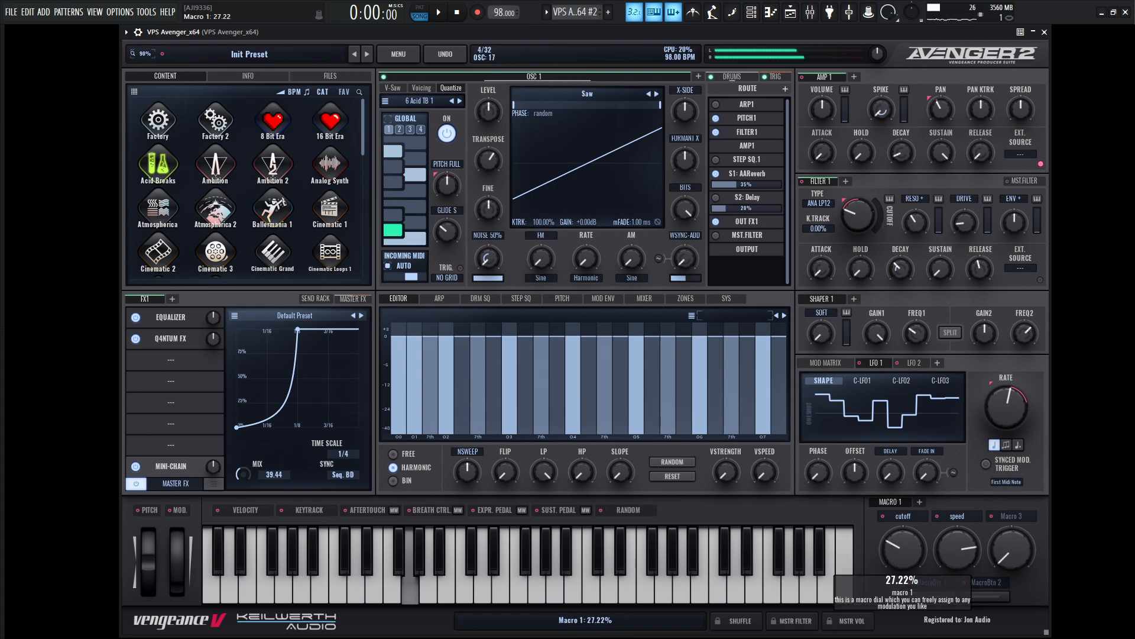
{"action": "left_click_drag", "start_coordinate": [903, 550], "coordinate": [909, 532]}
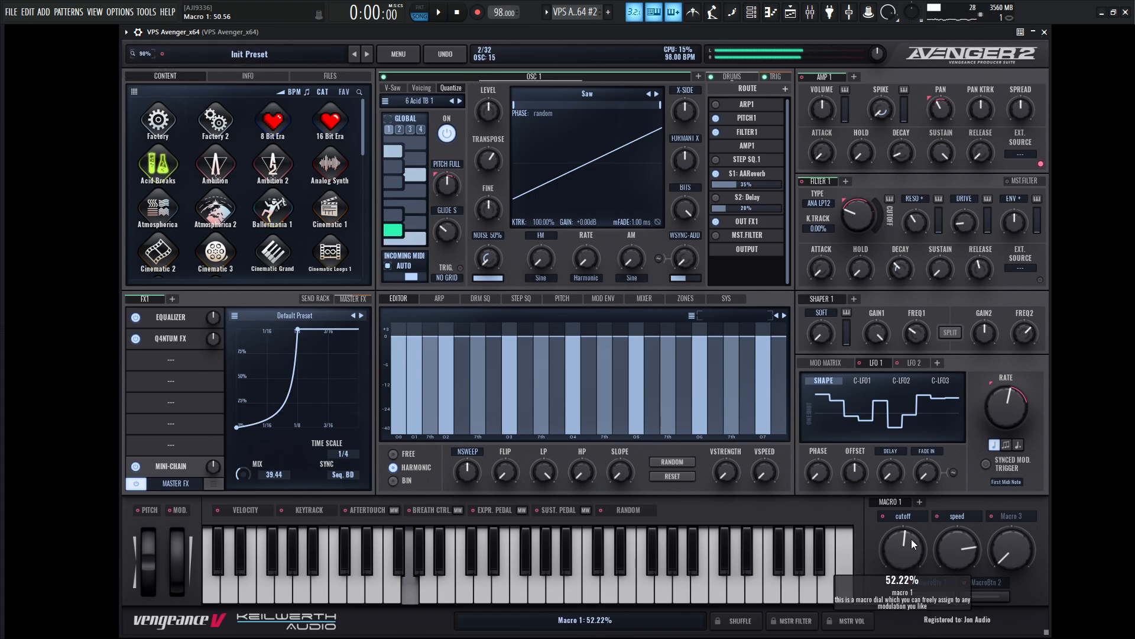
{"action": "left_click", "coordinate": [416, 101]}
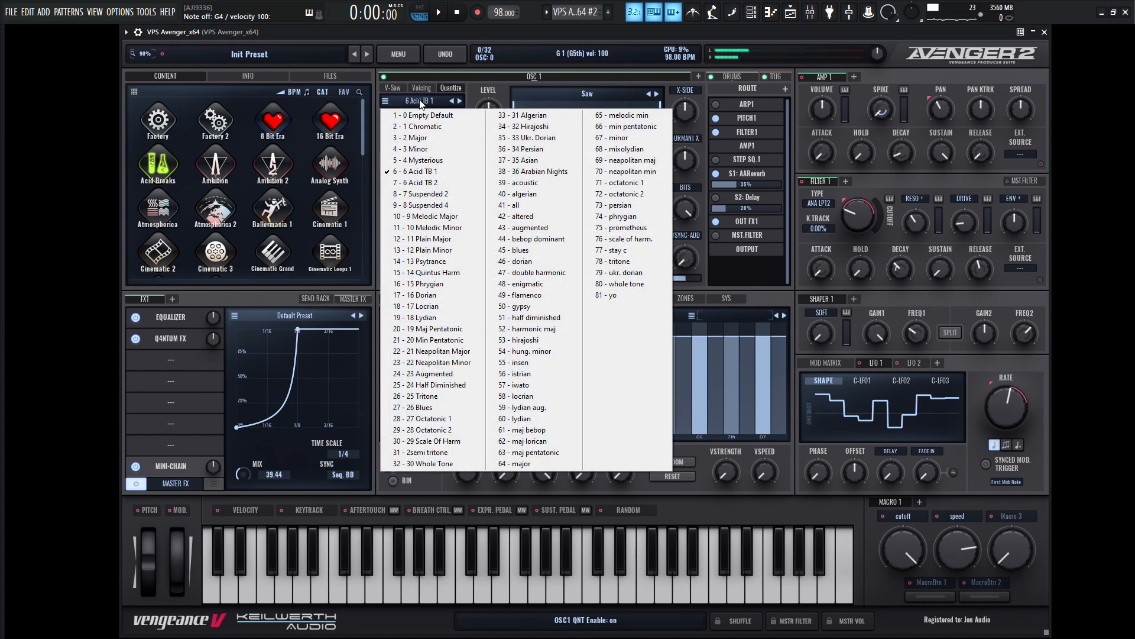
{"action": "left_click", "coordinate": [417, 137]}
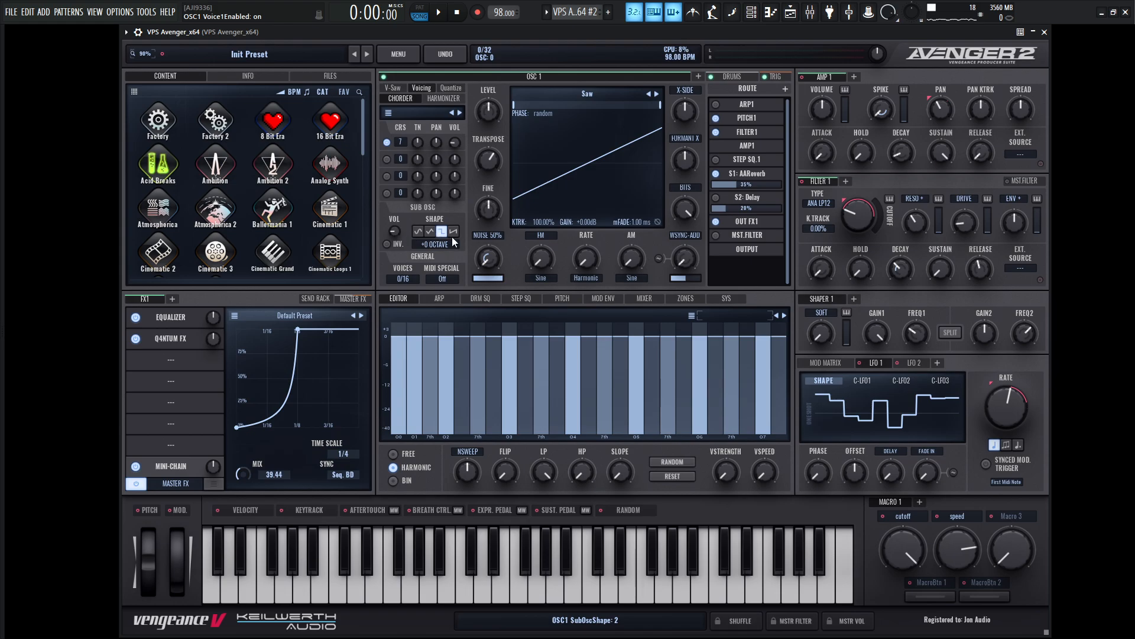
Step: Disable chorder voice 1 and show the Quantize tab with the 4 Mysterious scale
{"action": "left_click", "coordinate": [392, 87]}
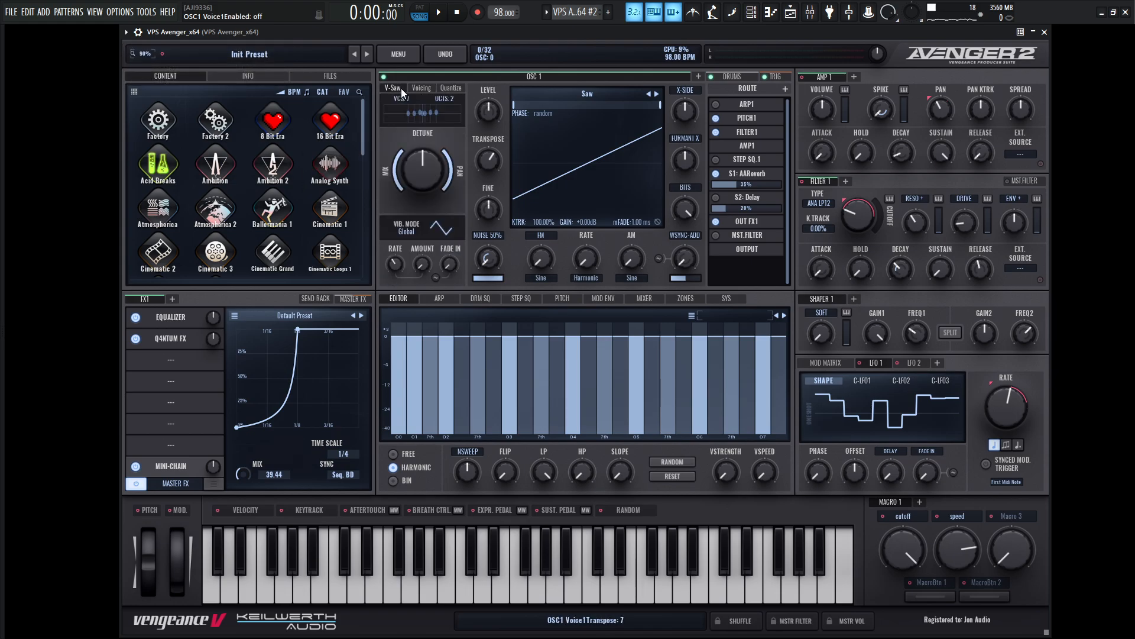
{"action": "left_click", "coordinate": [407, 572]}
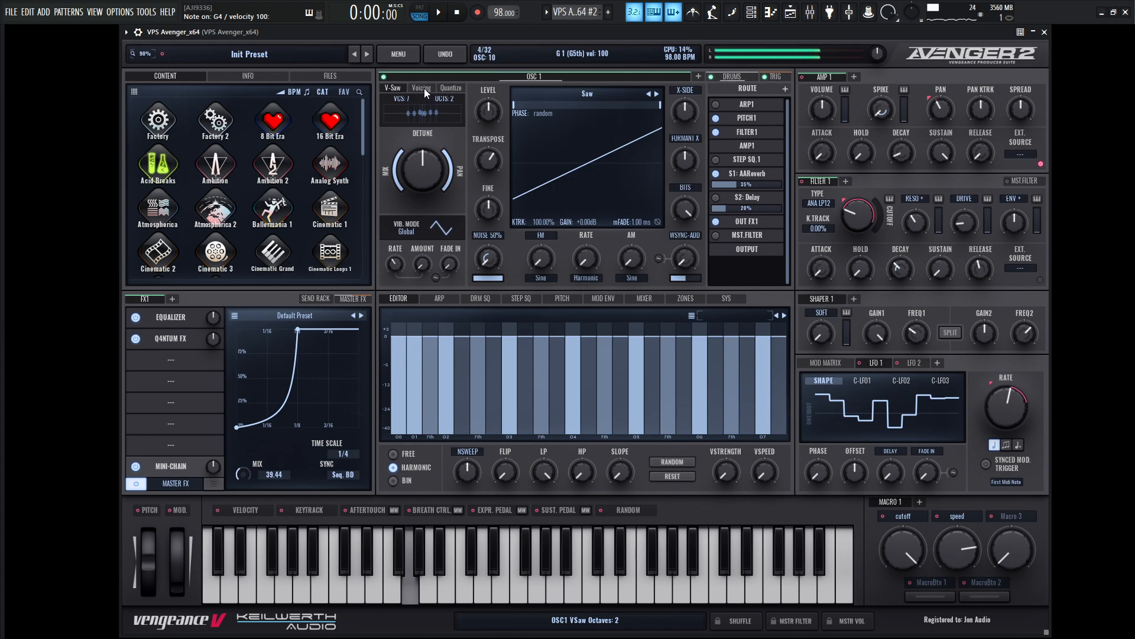
{"action": "left_click", "coordinate": [422, 88]}
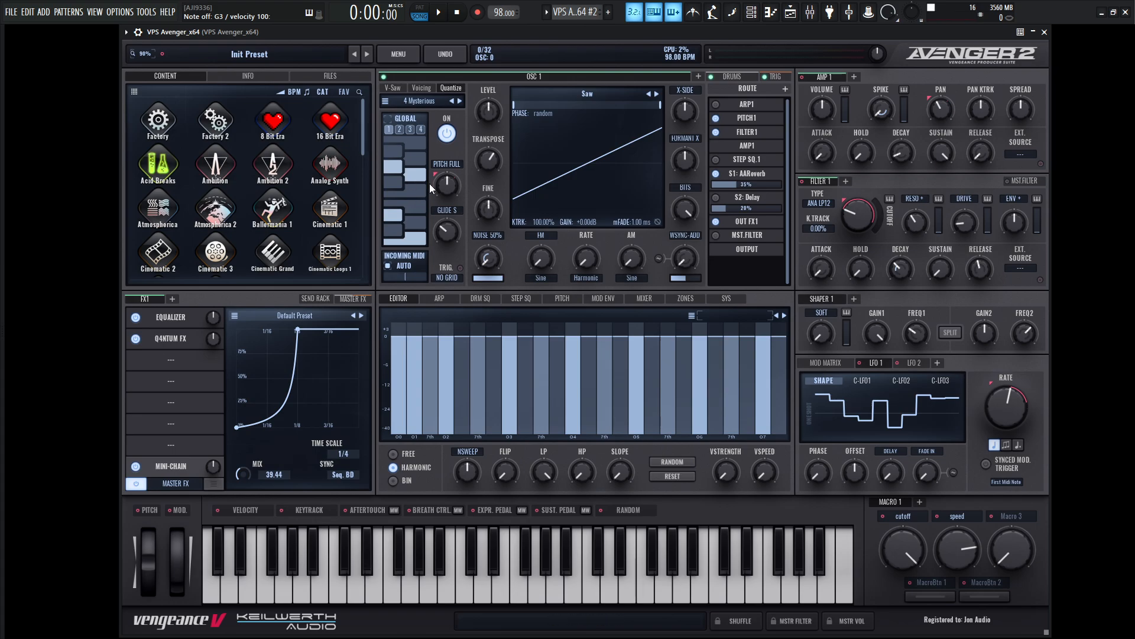
{"action": "mouse_move", "coordinate": [423, 174]}
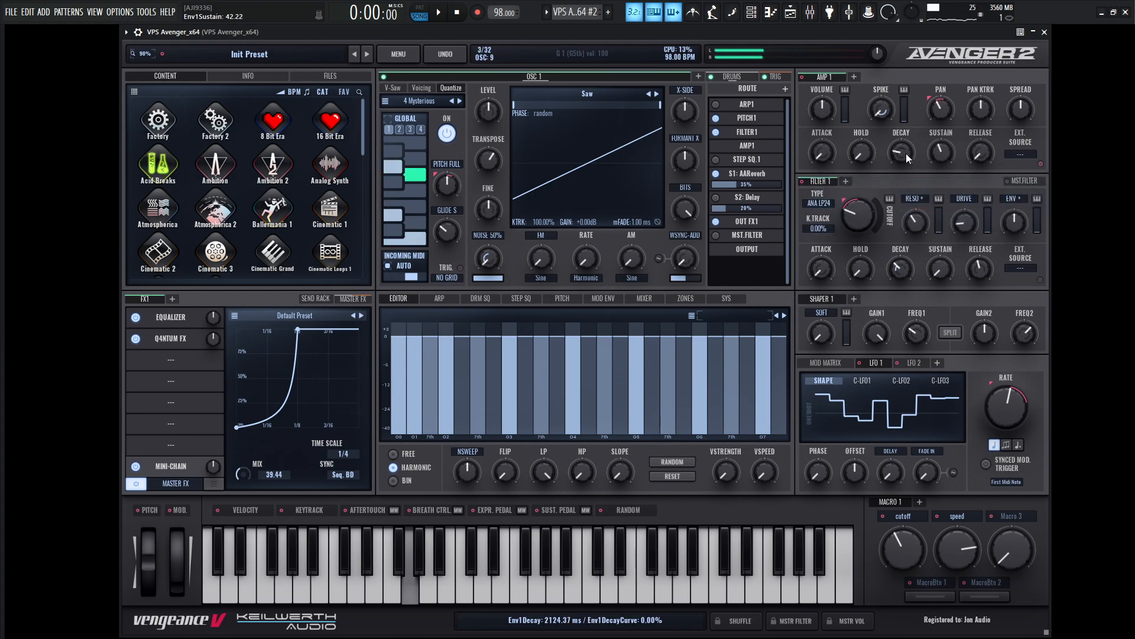
Step: Sweep the cutoff macro (Macro 1) up and then back down slightly
{"action": "left_click_drag", "start_coordinate": [903, 549], "coordinate": [908, 535]}
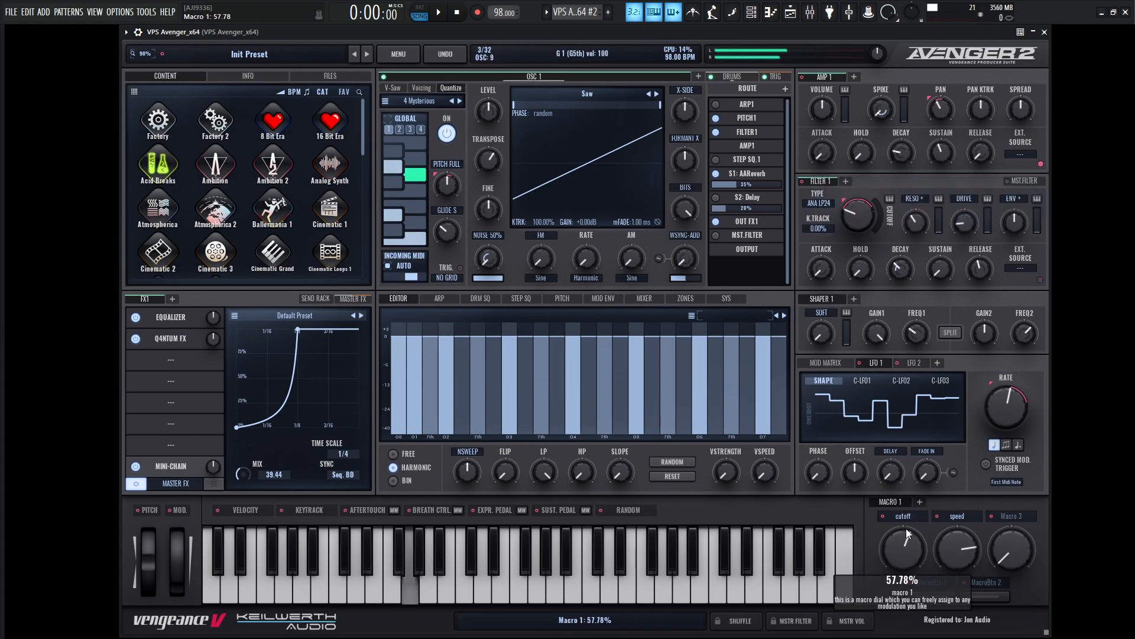
{"action": "left_click_drag", "start_coordinate": [903, 548], "coordinate": [902, 552]}
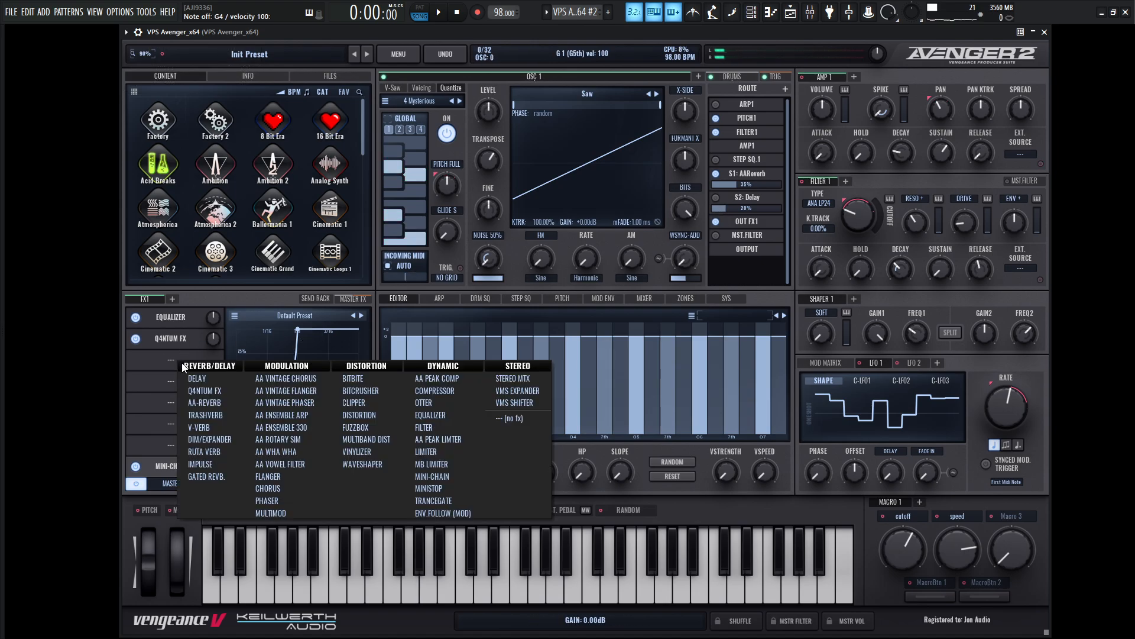
Step: Add a ping-pong Delay mixed at about 26% and raise amp sustain to about 81%
{"action": "left_click", "coordinate": [197, 378]}
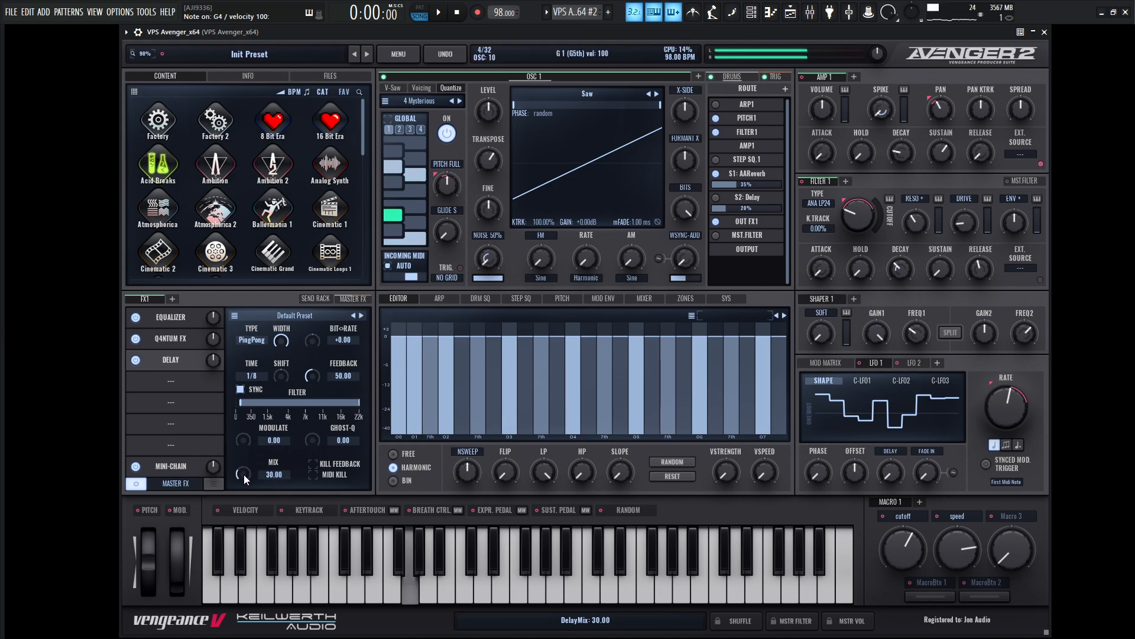
{"action": "left_click_drag", "start_coordinate": [243, 472], "coordinate": [243, 482]}
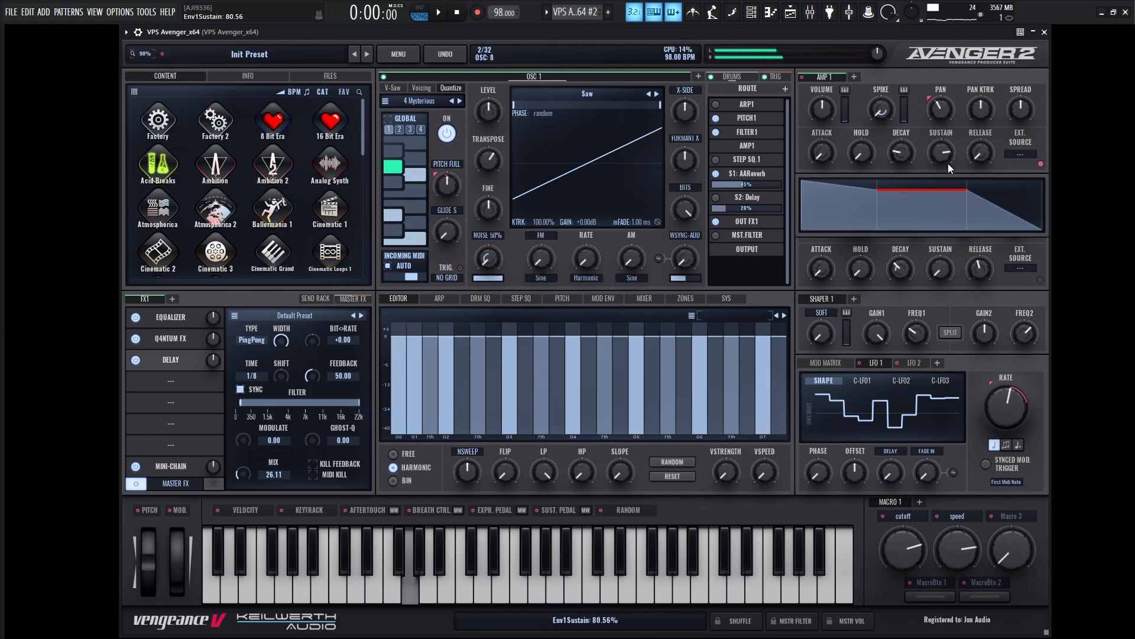
{"action": "left_click", "coordinate": [747, 132]}
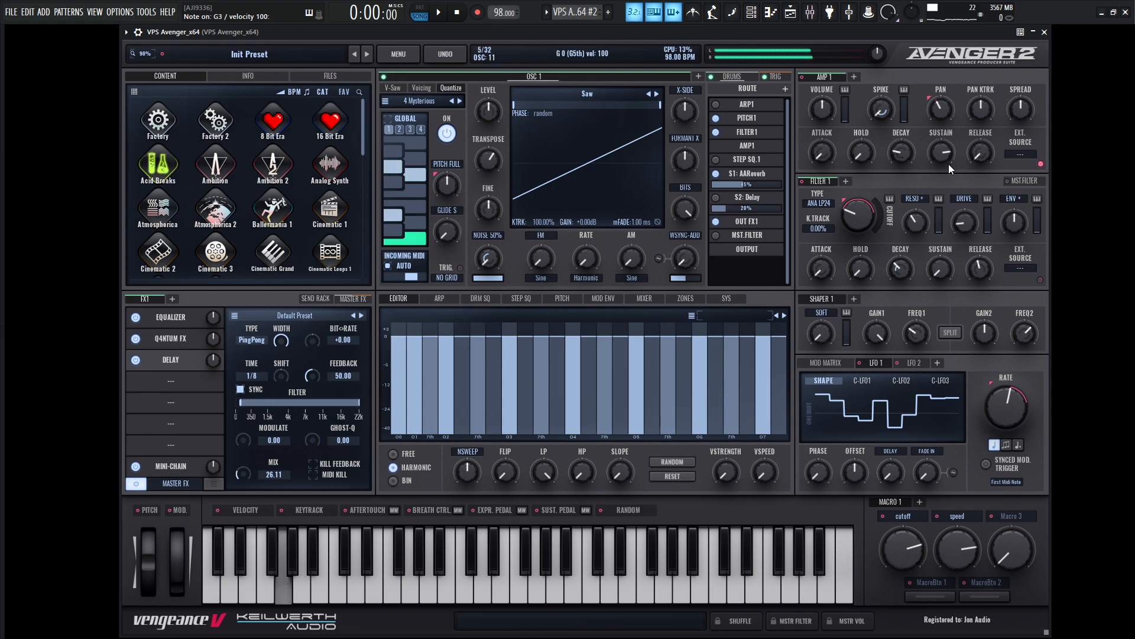